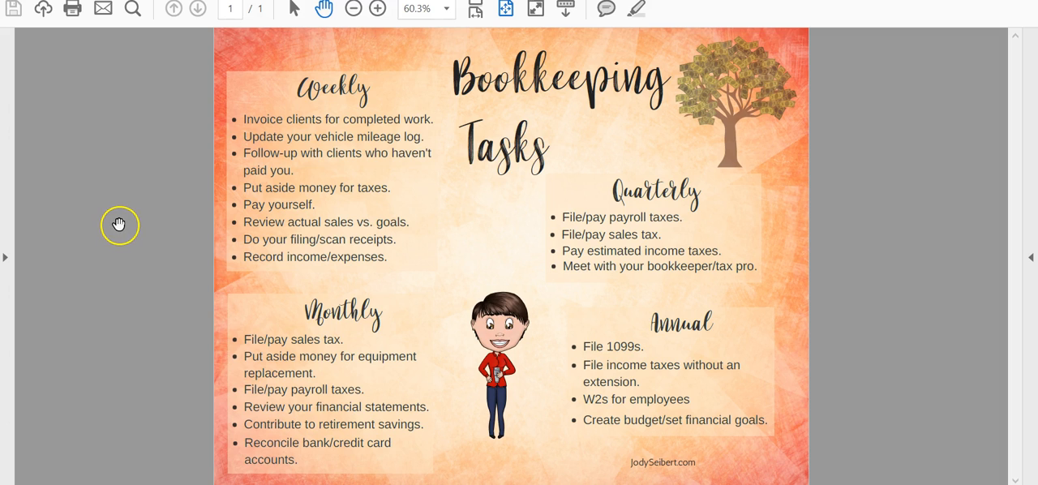
{"action": "mouse_move", "coordinate": [261, 189]}
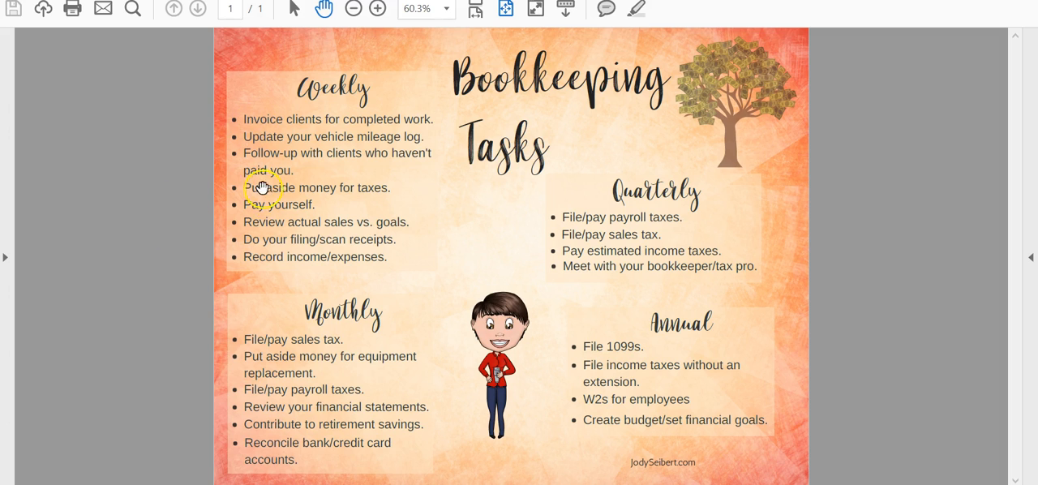
{"action": "mouse_move", "coordinate": [272, 274]}
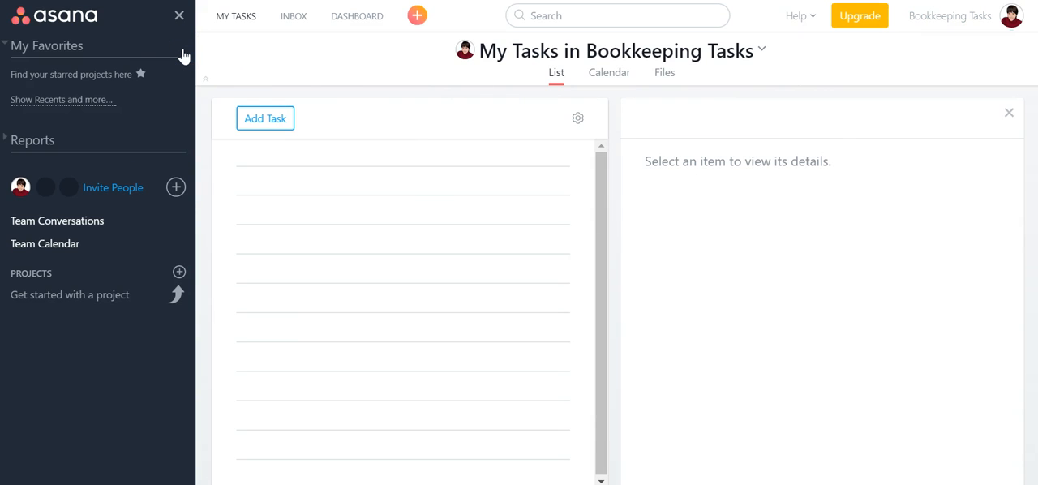
{"action": "mouse_move", "coordinate": [640, 121]}
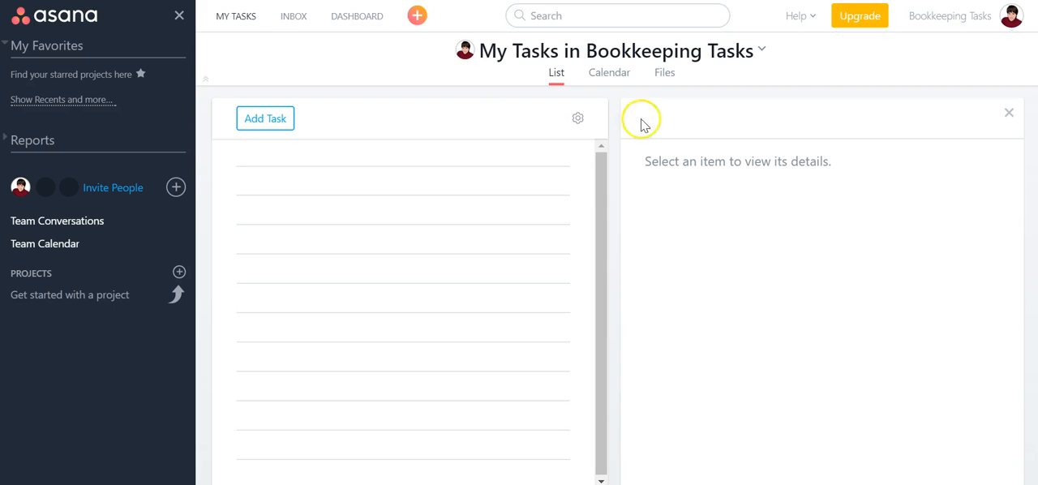
{"action": "mouse_move", "coordinate": [634, 73]}
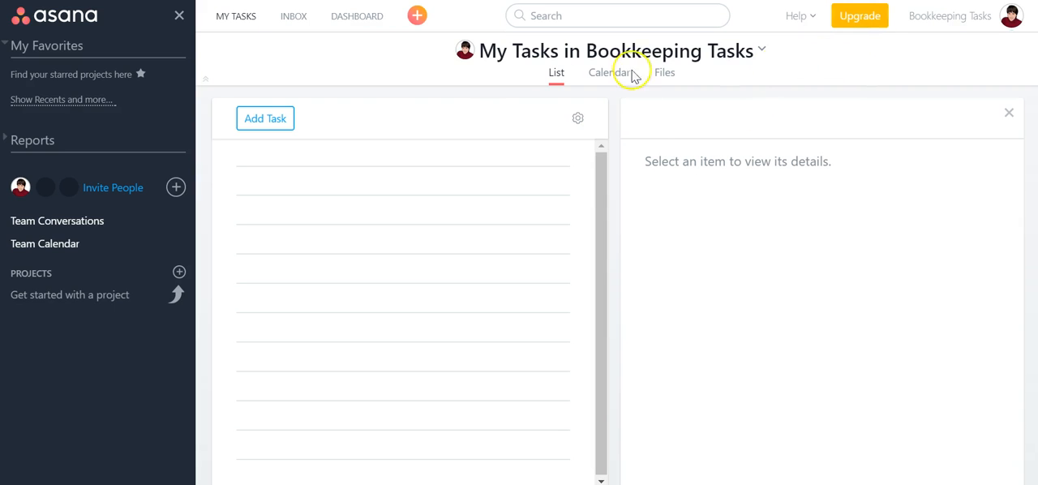
{"action": "mouse_move", "coordinate": [227, 58]}
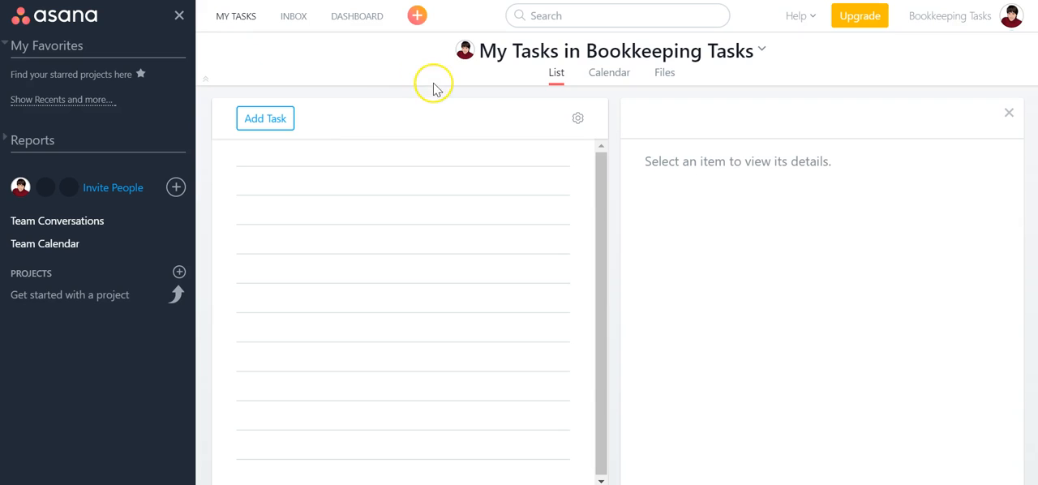
{"action": "mouse_move", "coordinate": [591, 51]}
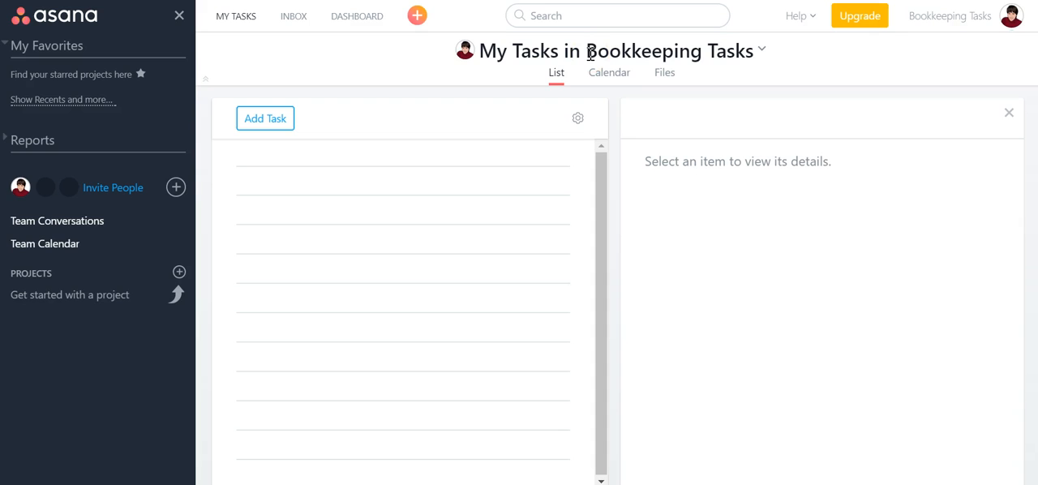
{"action": "mouse_move", "coordinate": [743, 55]}
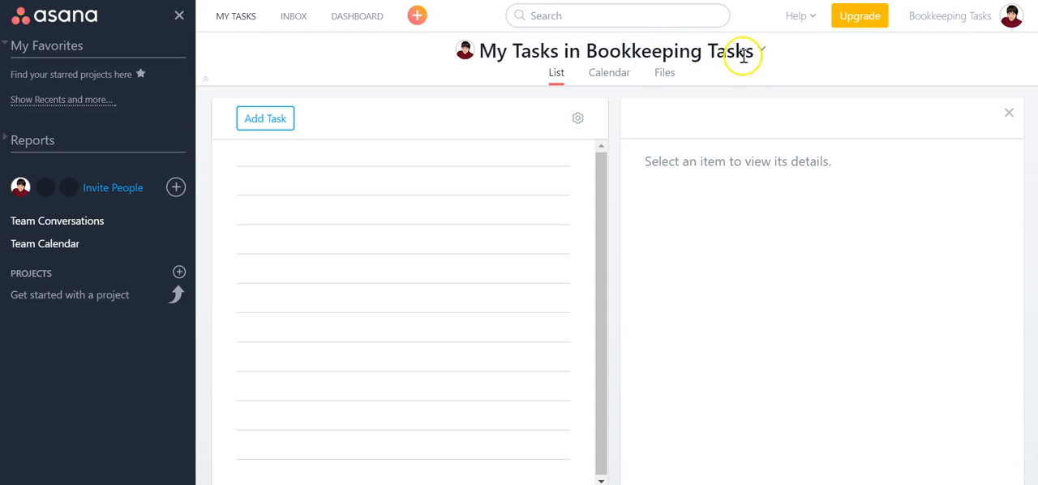
{"action": "mouse_move", "coordinate": [762, 52]}
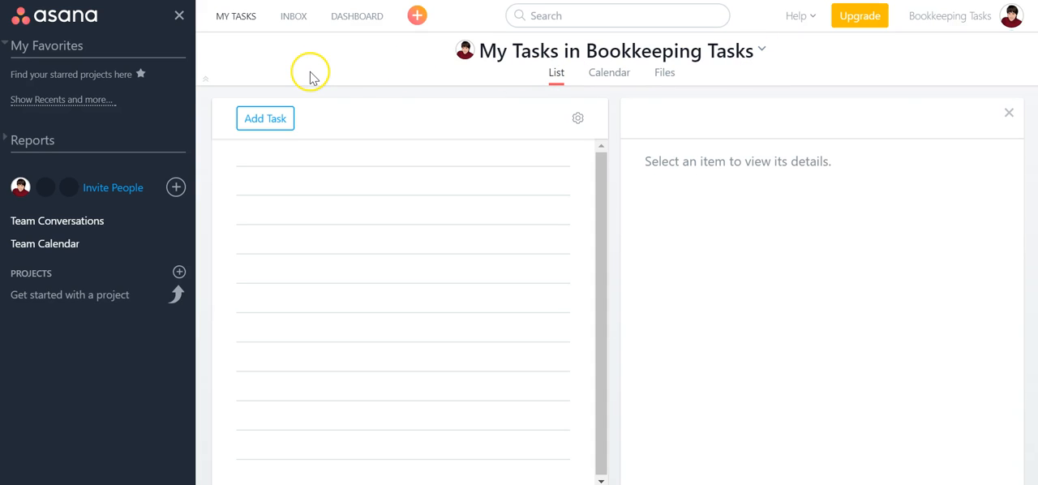
{"action": "mouse_move", "coordinate": [305, 100]}
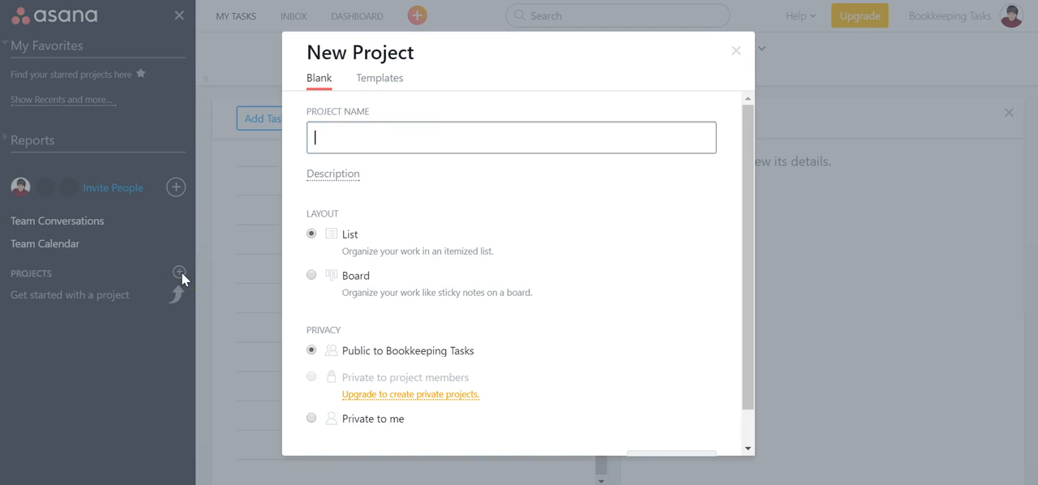
- Name the new project Bookkeeping Tasks with List layout and Public privacy, and create it
{"action": "type", "text": "Bookkeeping Tasks"}
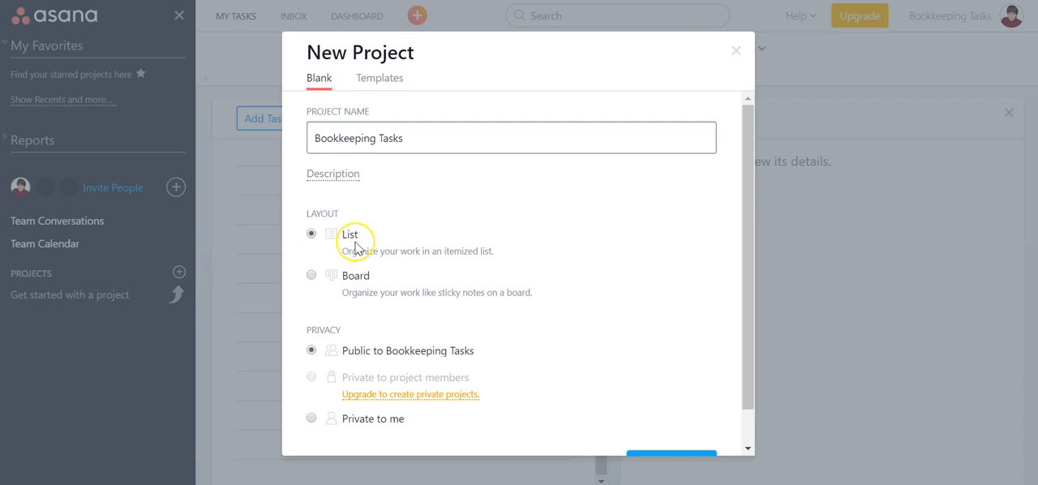
{"action": "mouse_move", "coordinate": [381, 247]}
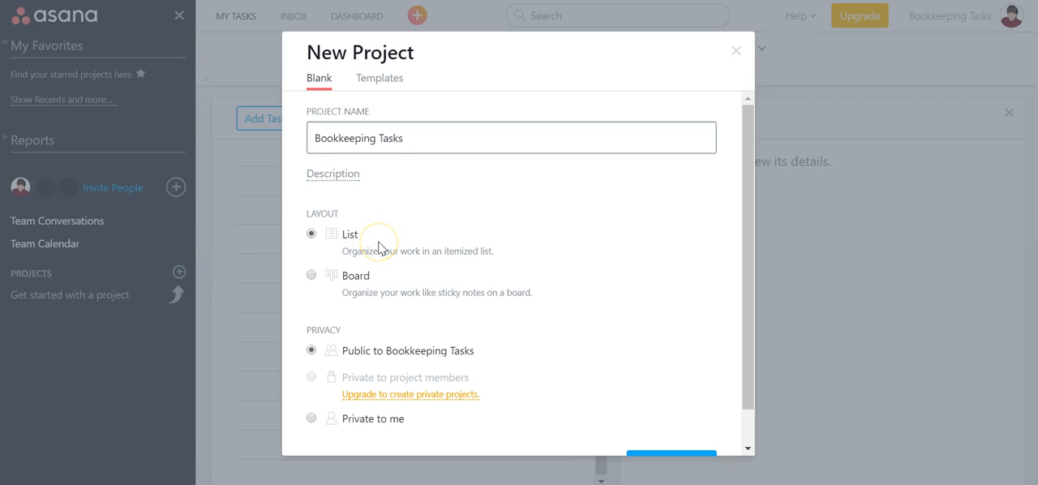
{"action": "mouse_move", "coordinate": [381, 284]}
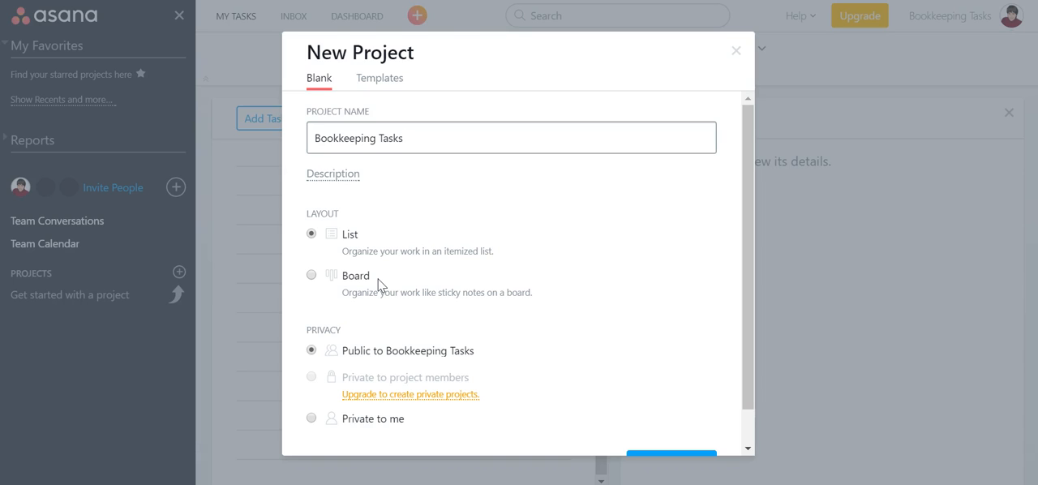
{"action": "mouse_move", "coordinate": [359, 244]}
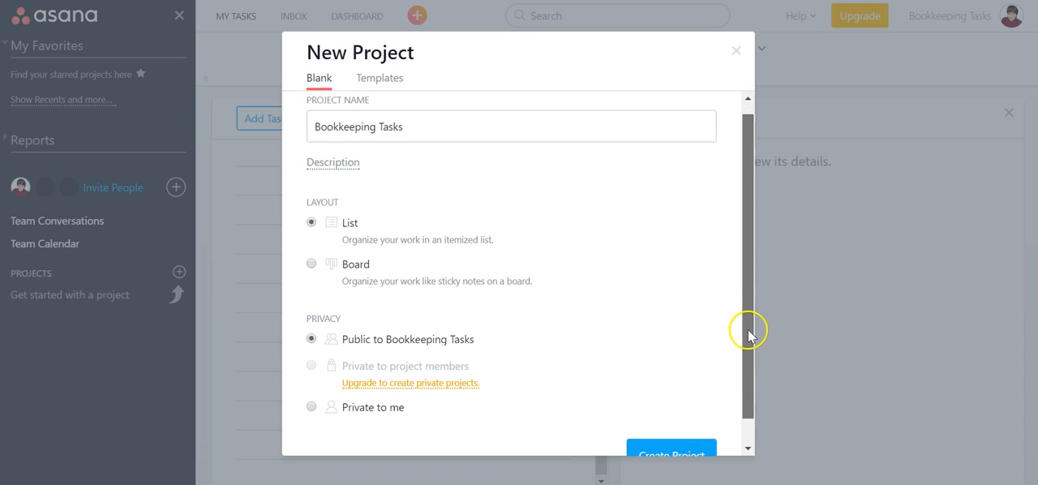
{"action": "scroll", "scroll_direction": "down", "scroll_amount": 3}
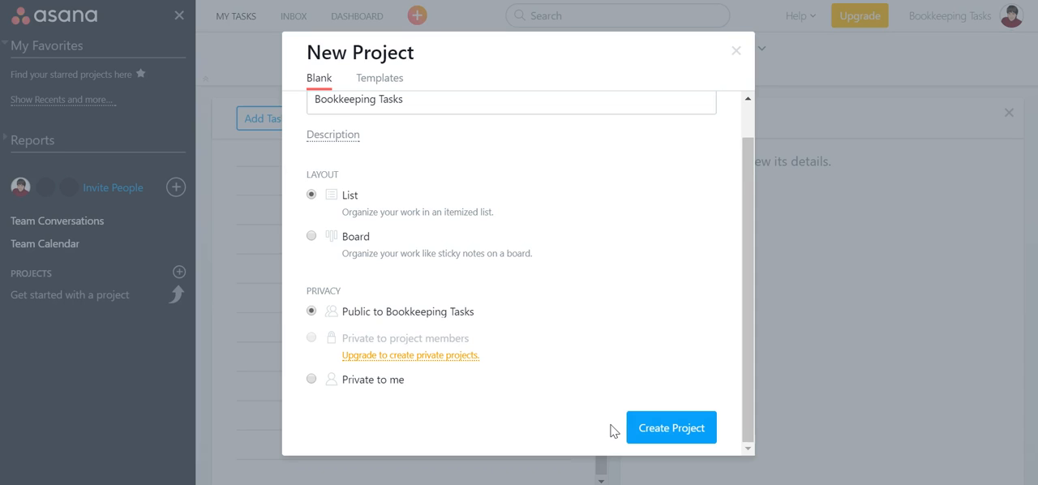
{"action": "left_click", "coordinate": [672, 428]}
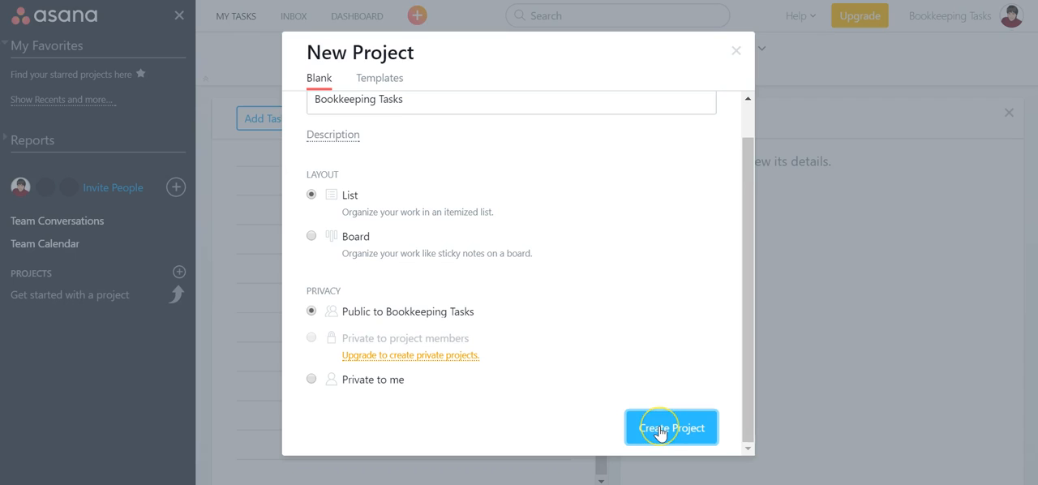
- Add a first task named invoice clients to the new Bookkeeping Tasks list
{"action": "left_click", "coordinate": [671, 428]}
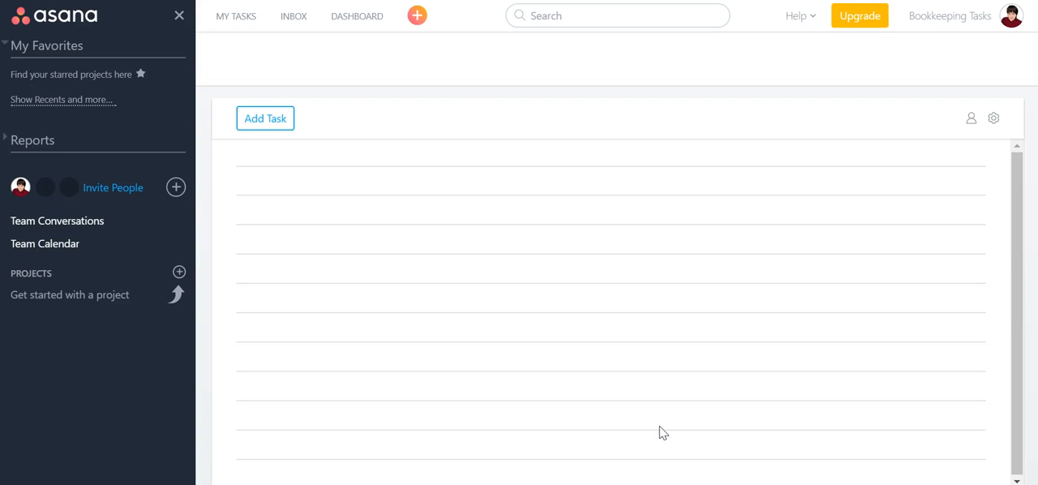
{"action": "left_click", "coordinate": [68, 295]}
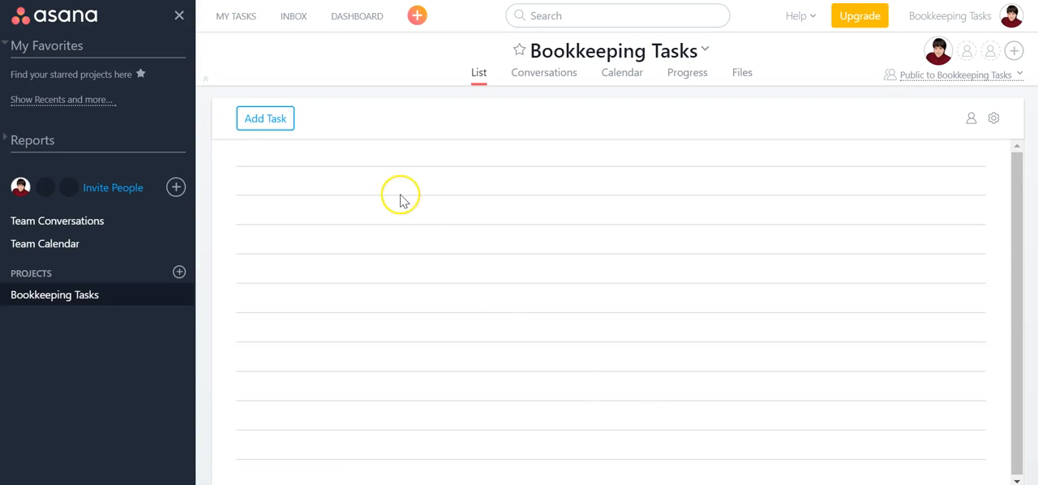
{"action": "left_click", "coordinate": [264, 118]}
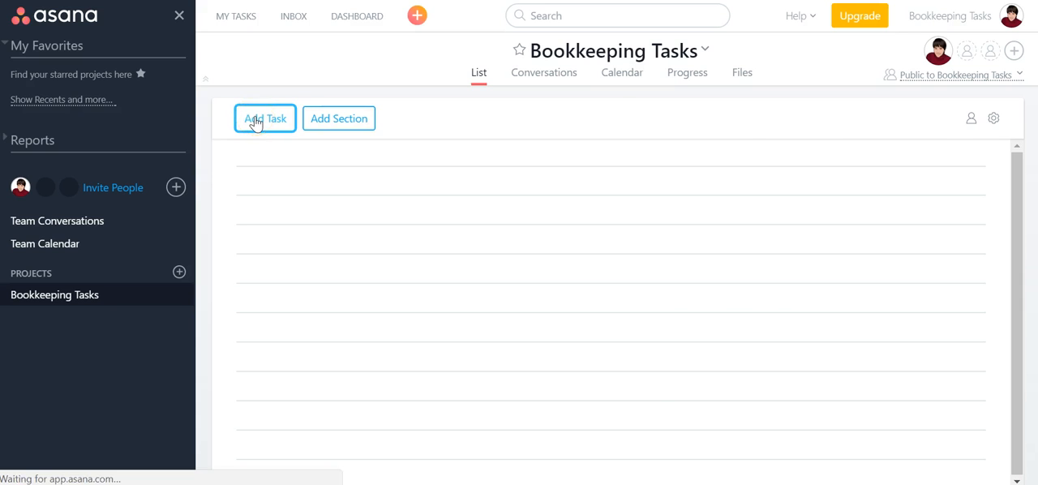
{"action": "left_click", "coordinate": [264, 116]}
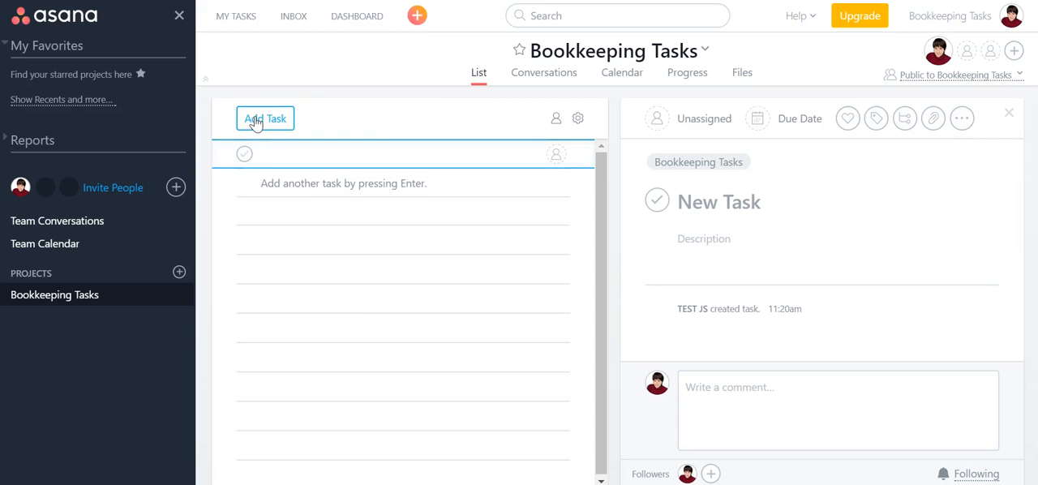
{"action": "type", "text": "invoice cl"}
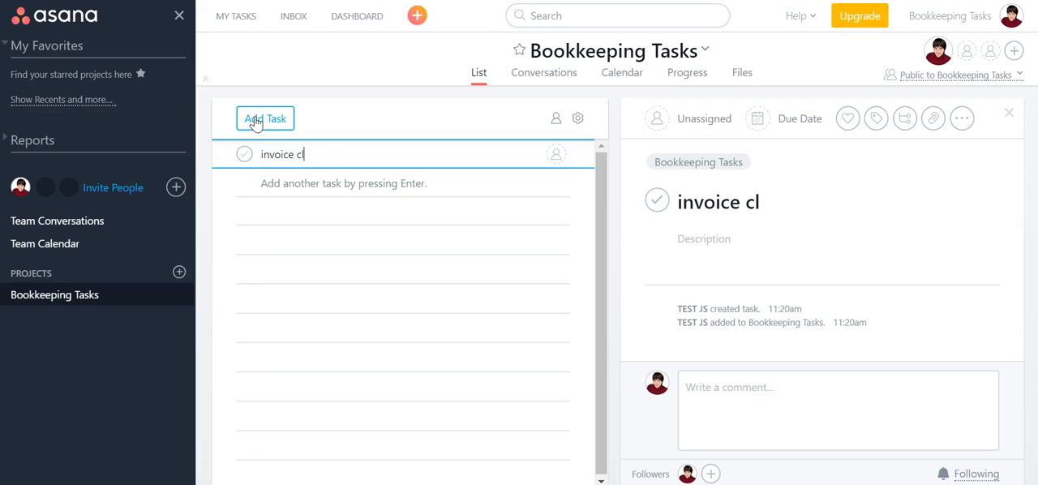
{"action": "type", "text": "ients"}
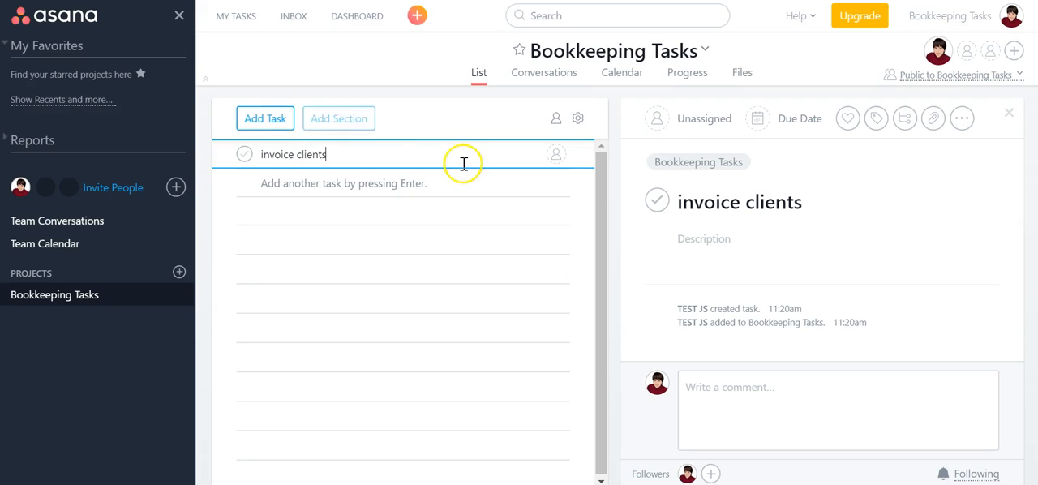
- Assign invoice clients to myself with a Friday due date repeating weekly
{"action": "left_click", "coordinate": [554, 154]}
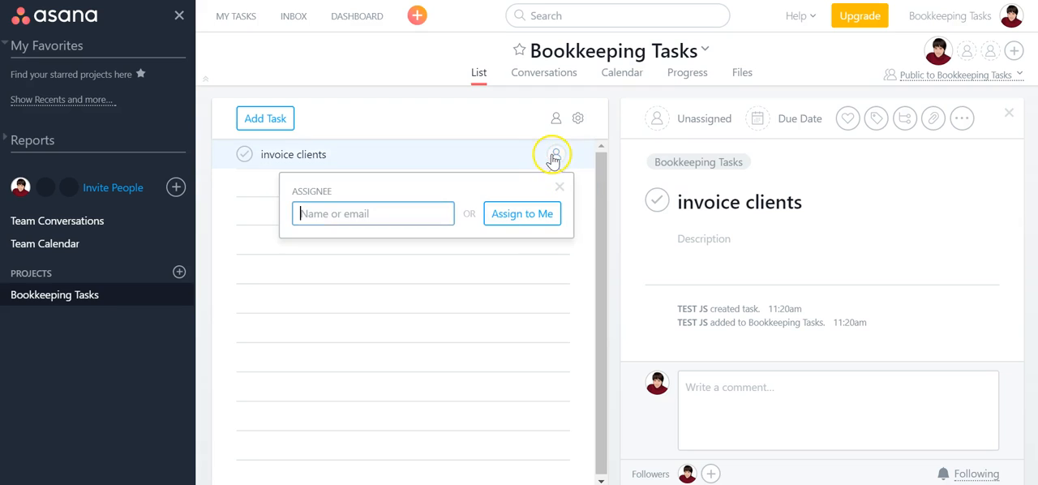
{"action": "left_click", "coordinate": [522, 214]}
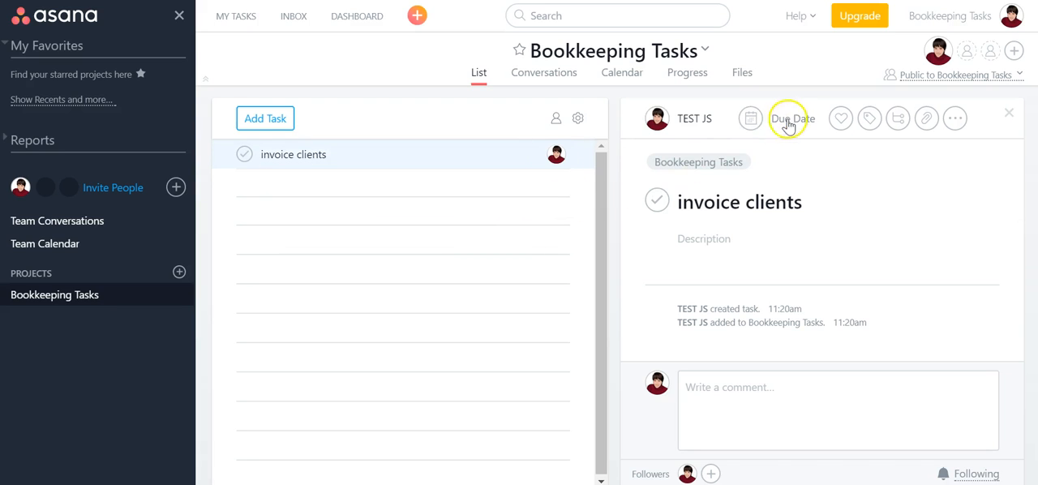
{"action": "left_click", "coordinate": [792, 118]}
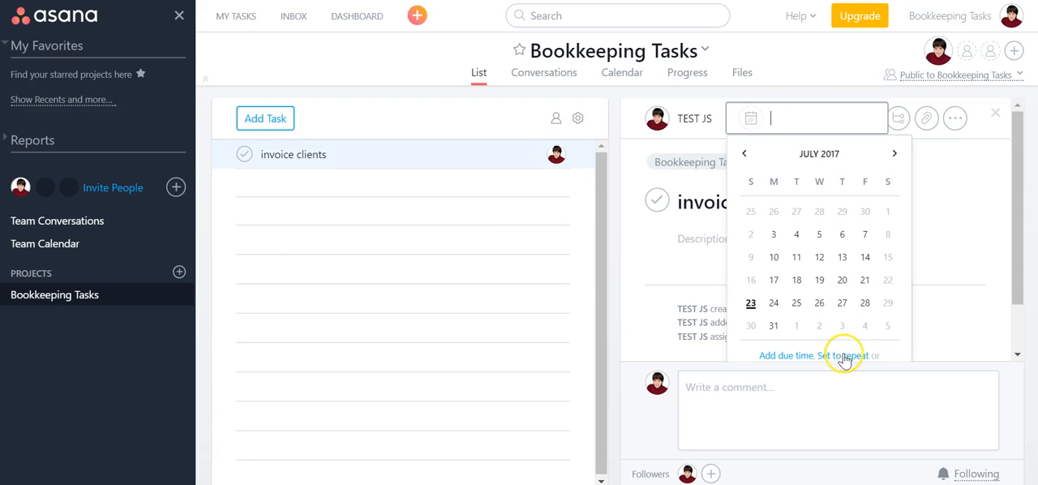
{"action": "left_click", "coordinate": [749, 302]}
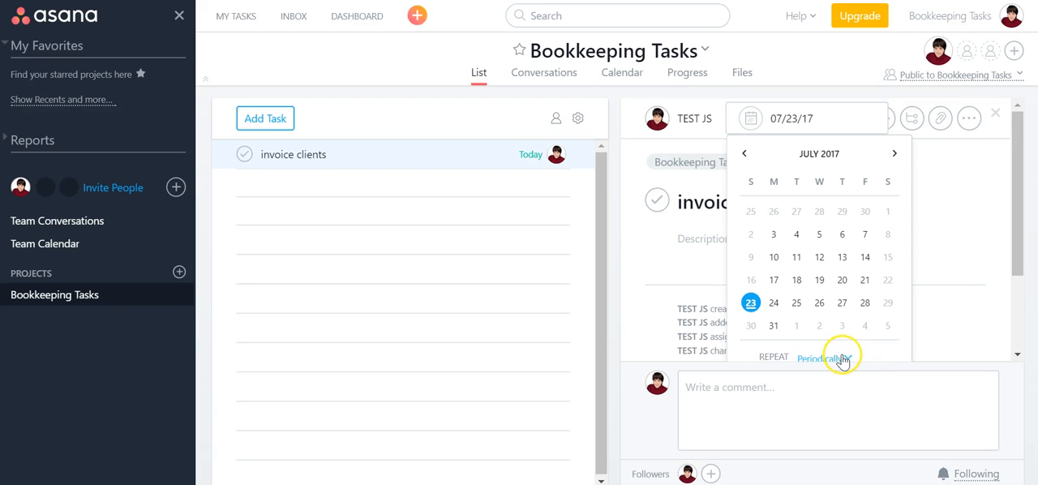
{"action": "left_click", "coordinate": [819, 357]}
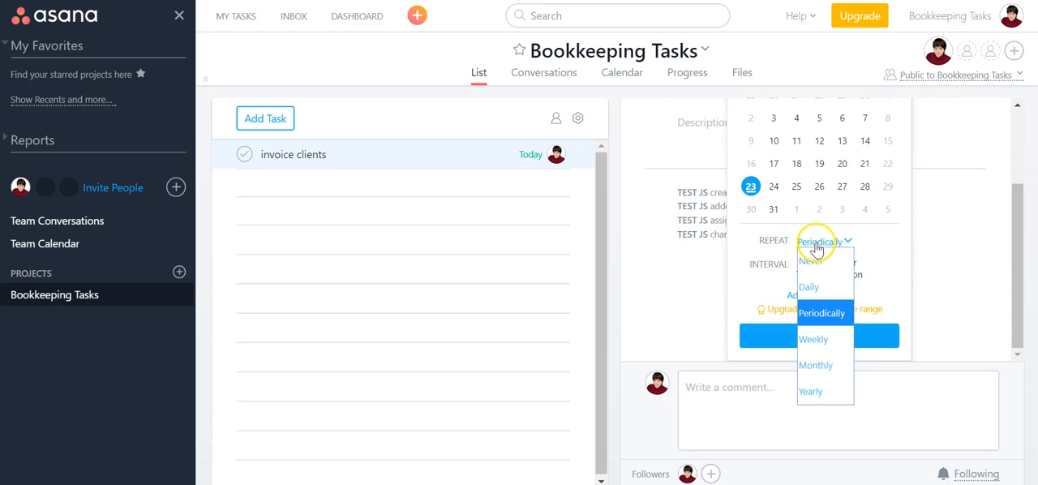
{"action": "left_click", "coordinate": [812, 339]}
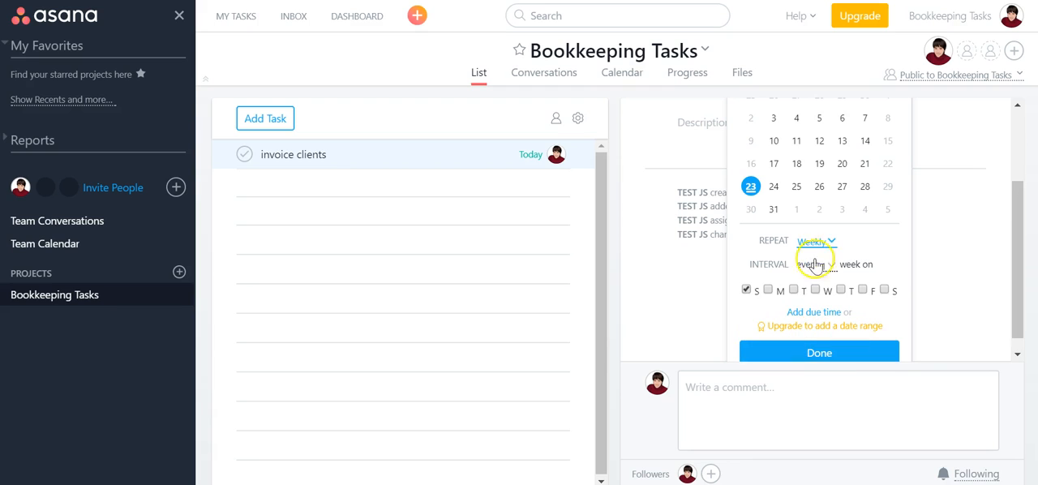
{"action": "left_click", "coordinate": [819, 352]}
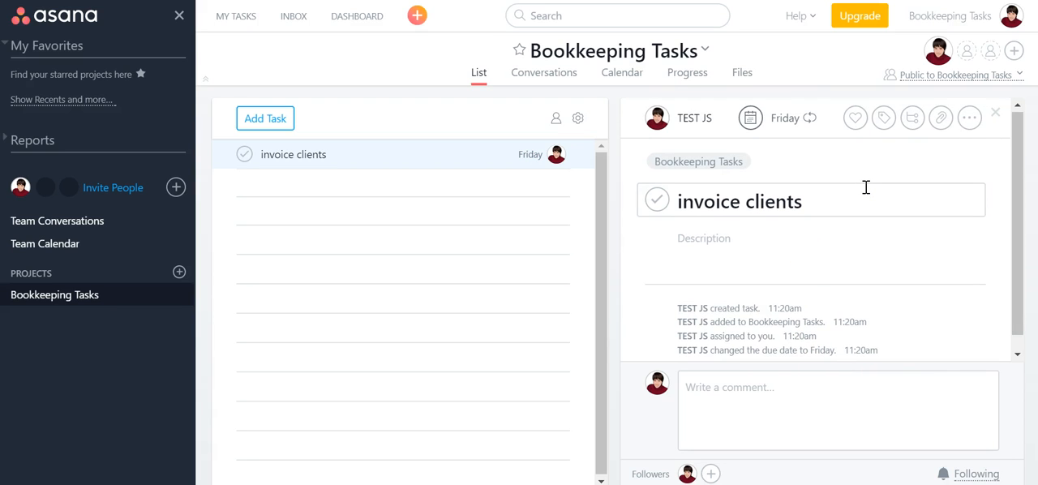
{"action": "mouse_move", "coordinate": [882, 117]}
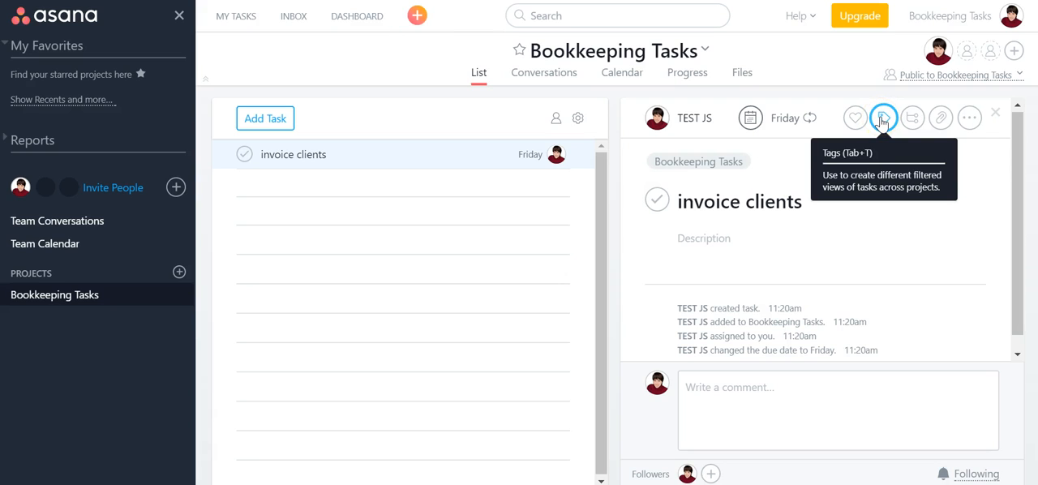
- Label invoice clients with a new blue tag named weekly
{"action": "left_click", "coordinate": [884, 116]}
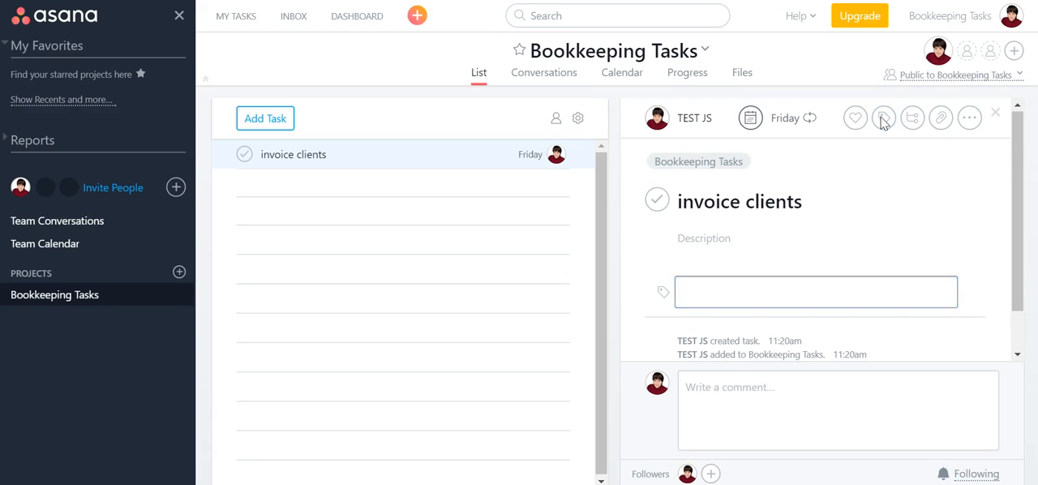
{"action": "type", "text": "weekly"}
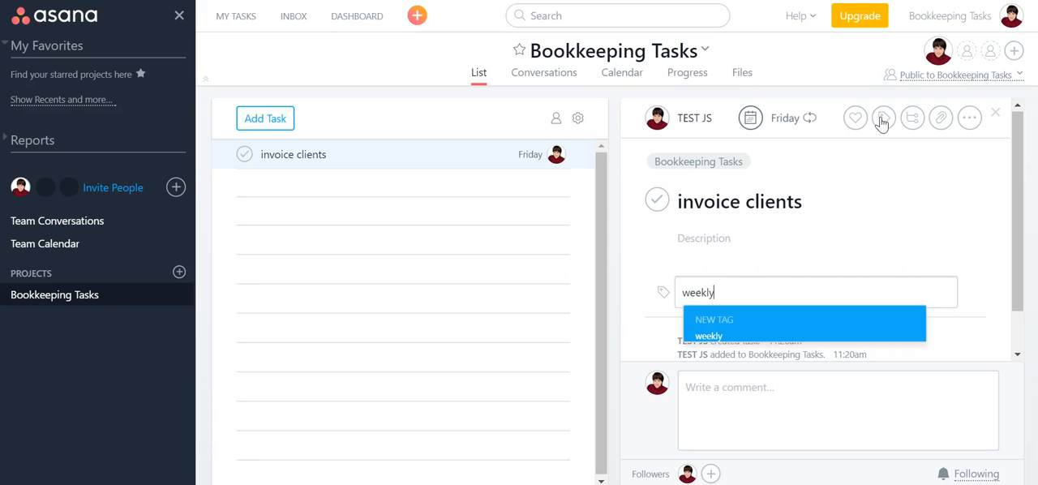
{"action": "mouse_move", "coordinate": [730, 289]}
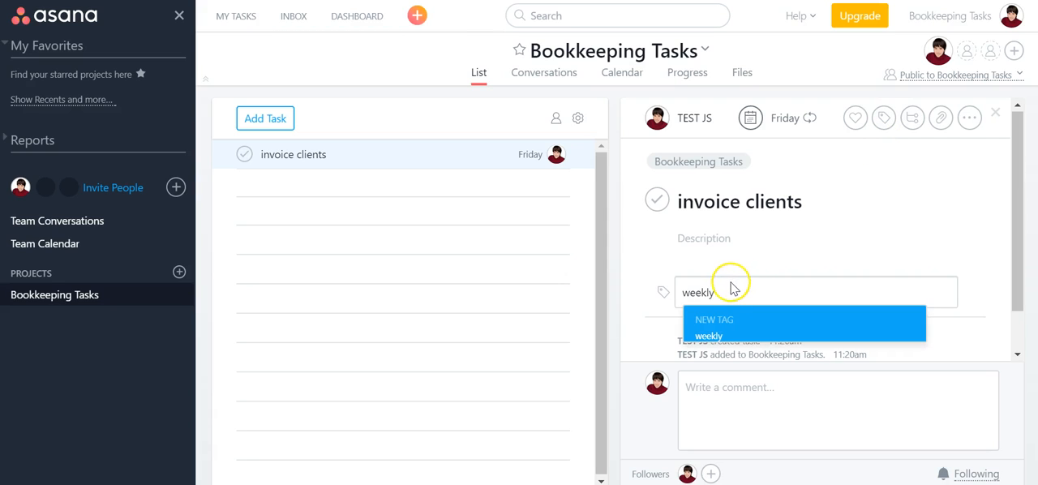
{"action": "mouse_move", "coordinate": [706, 292]}
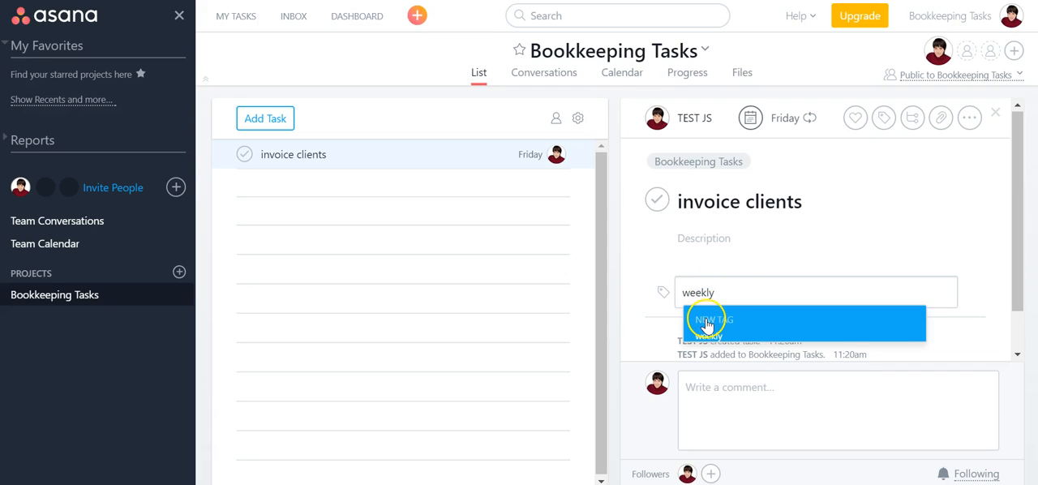
{"action": "left_click", "coordinate": [713, 319]}
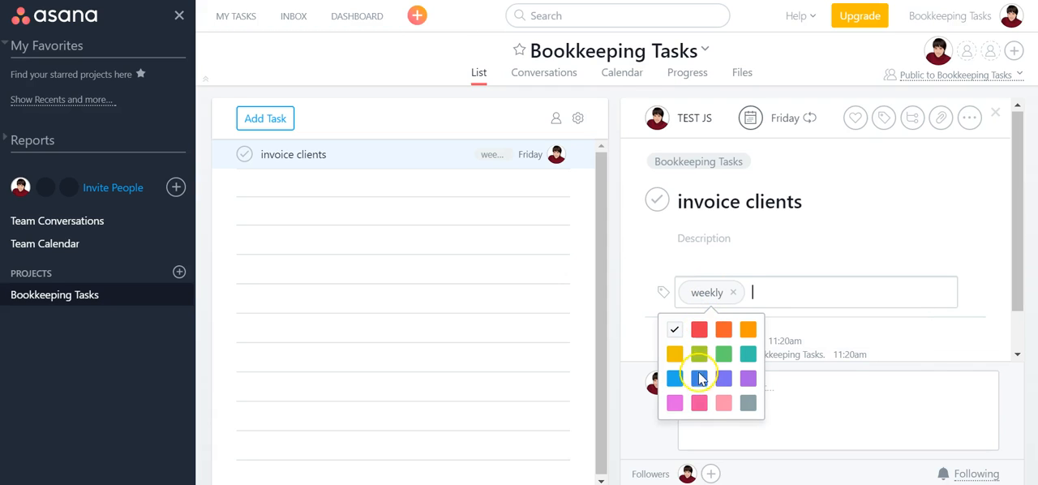
{"action": "left_click", "coordinate": [674, 379]}
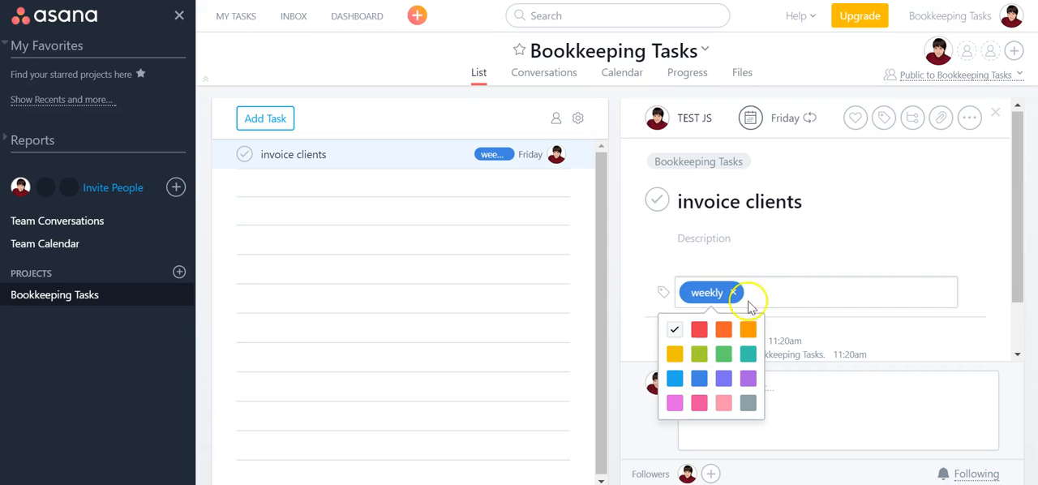
{"action": "left_click", "coordinate": [740, 201]}
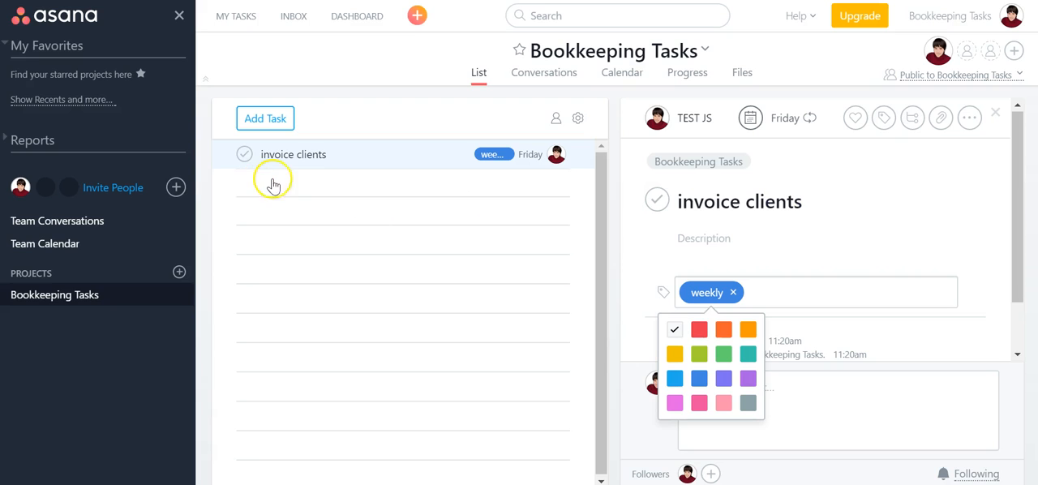
- Start a blank second task row below invoice clients
{"action": "left_click", "coordinate": [266, 117]}
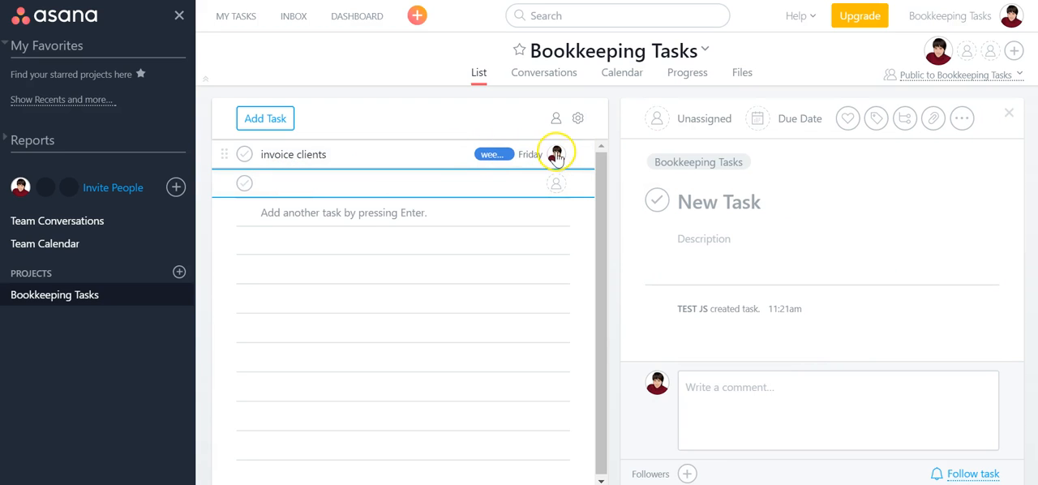
{"action": "left_click", "coordinate": [556, 154]}
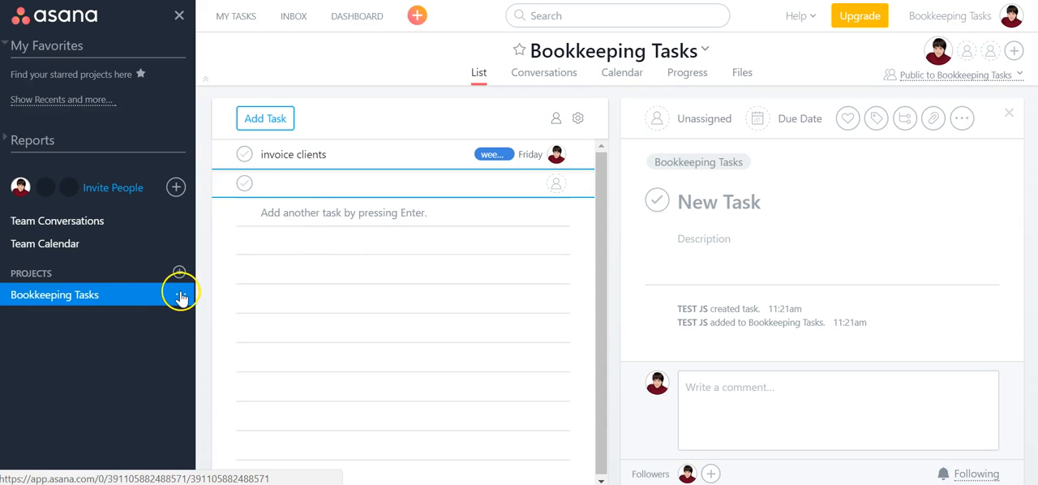
- Give the Bookkeeping Tasks project a red highlight colour from its sidebar menu
{"action": "left_click", "coordinate": [182, 295]}
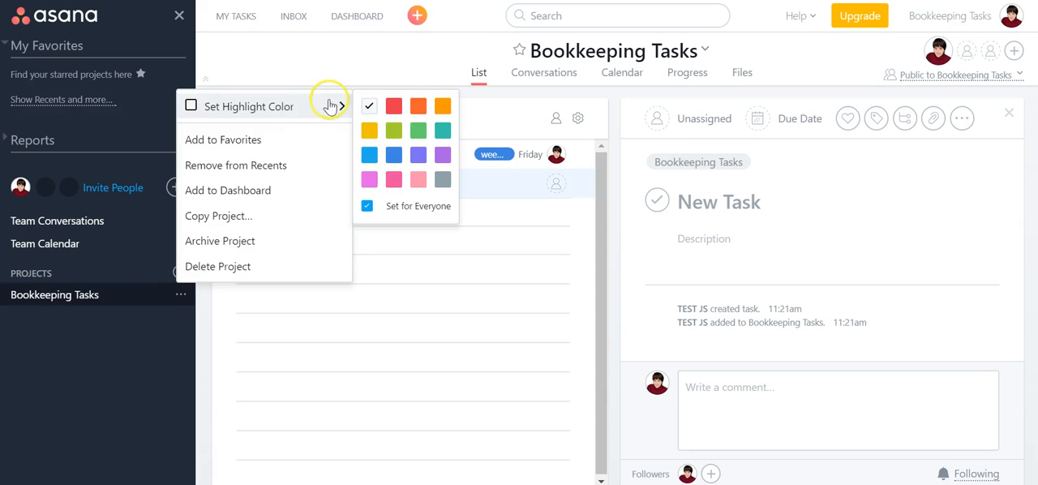
{"action": "left_click", "coordinate": [395, 107]}
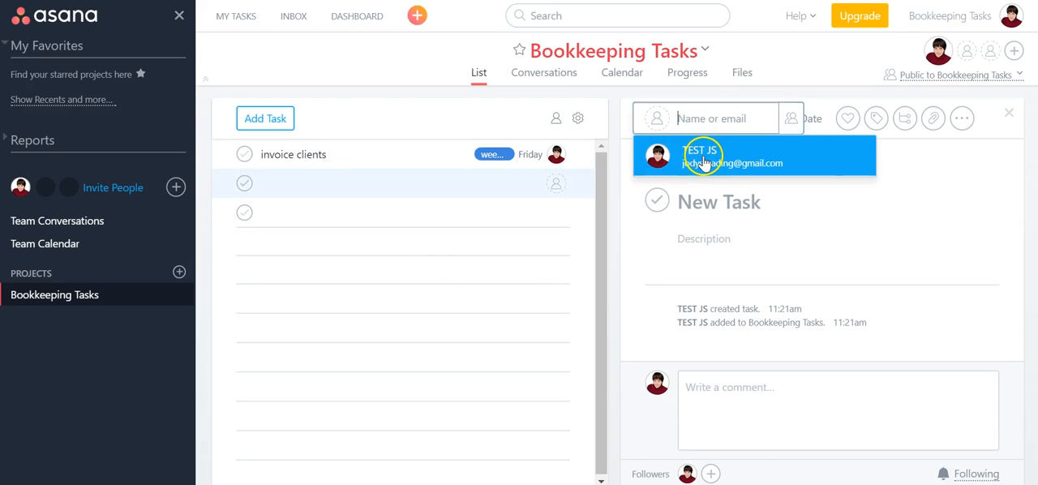
- Assign the blank task to myself and name it update mileage
{"action": "left_click", "coordinate": [702, 156]}
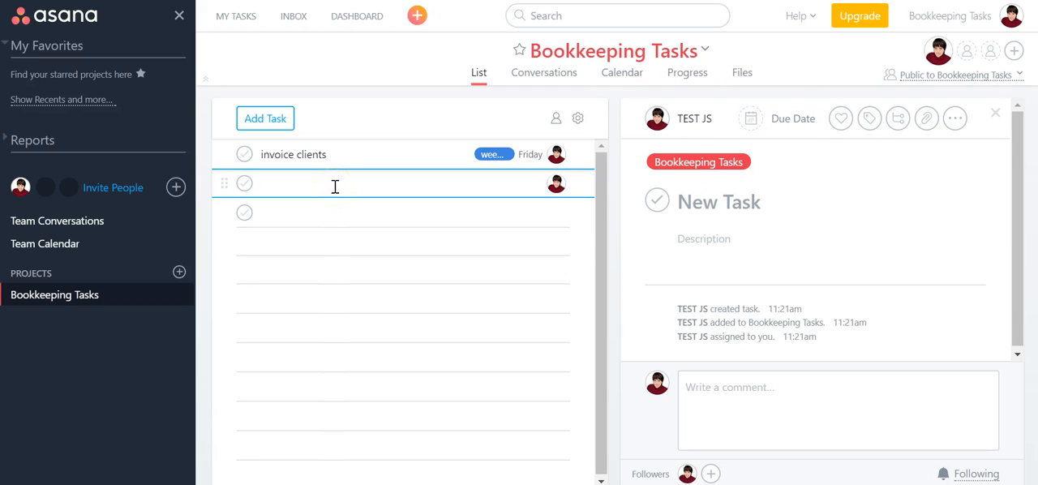
{"action": "type", "text": "update mileage"}
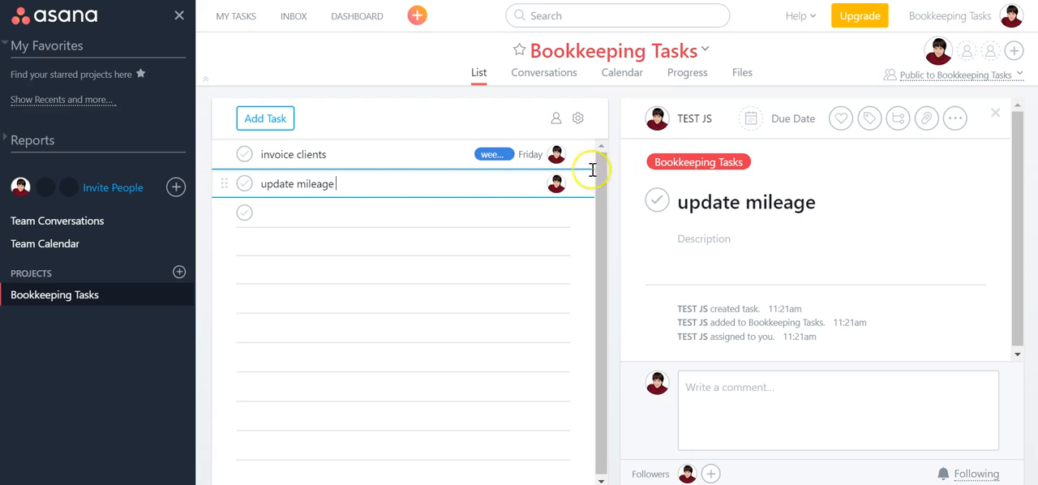
- Make update mileage due Friday and apply the existing weekly tag
{"action": "left_click", "coordinate": [778, 118]}
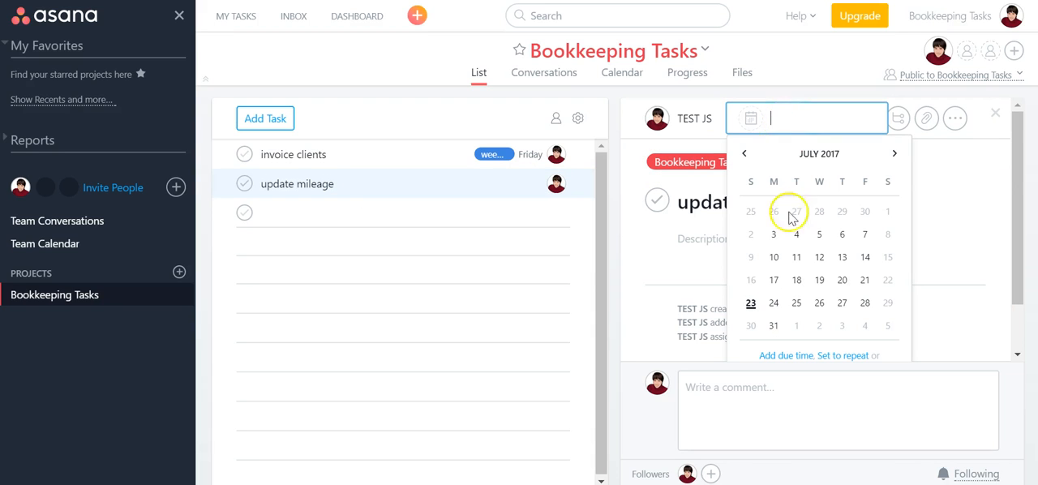
{"action": "left_click", "coordinate": [794, 211]}
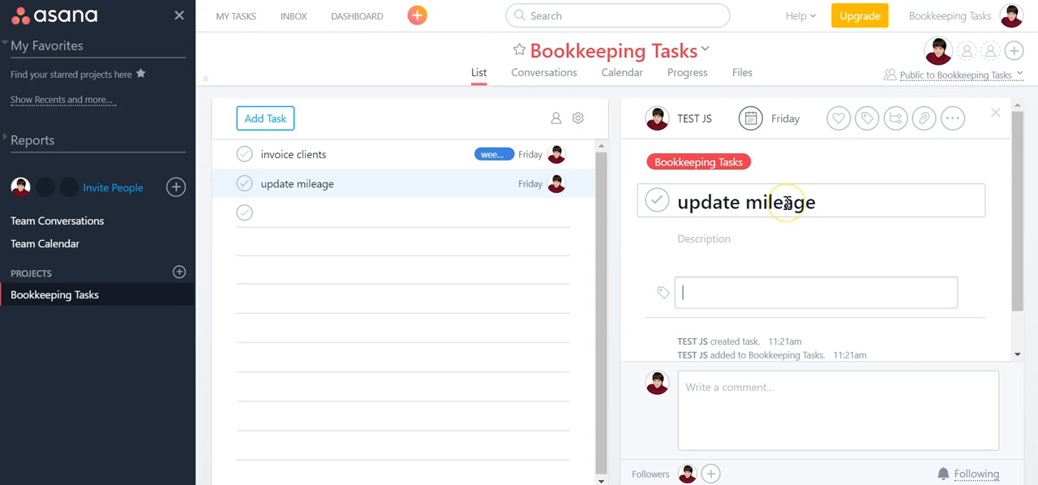
{"action": "type", "text": "we"}
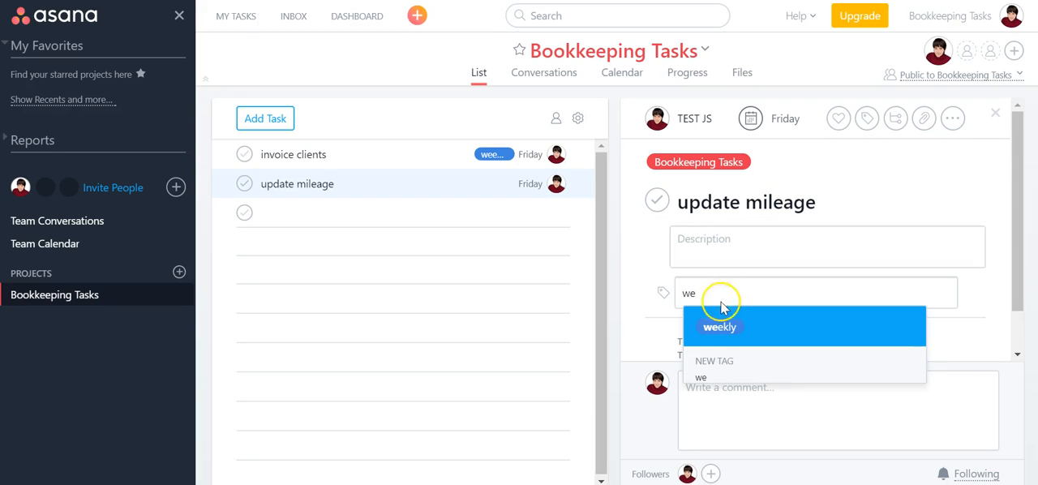
{"action": "left_click", "coordinate": [718, 326]}
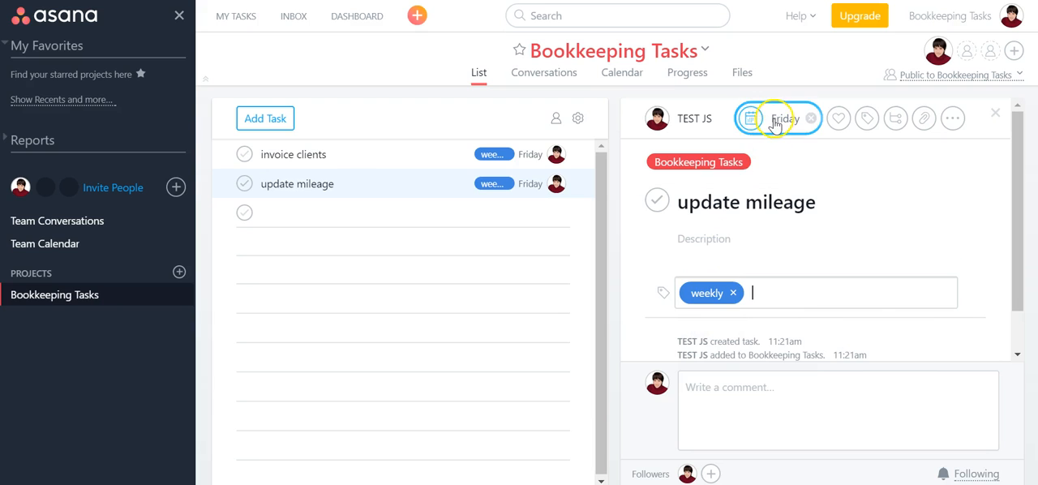
- Set the Friday due date of update mileage to repeat weekly
{"action": "left_click", "coordinate": [749, 118]}
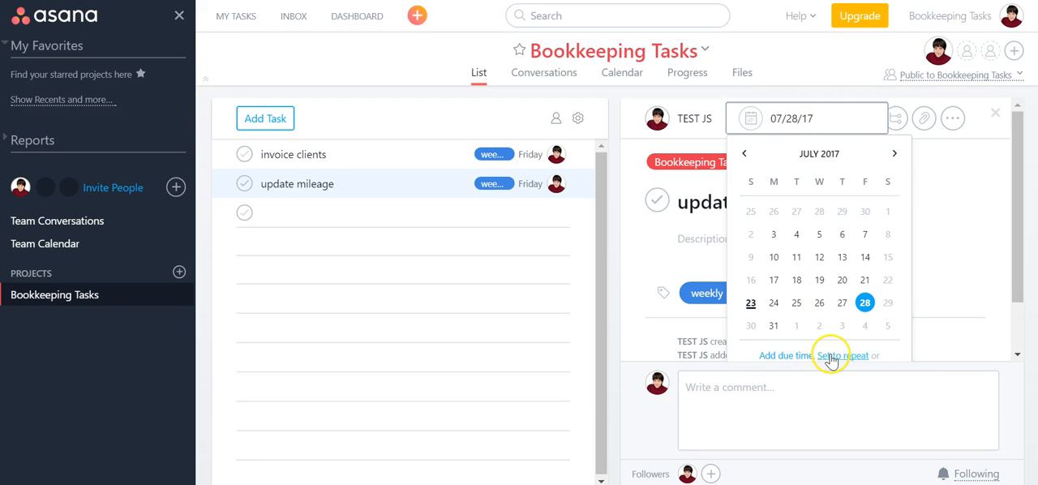
{"action": "left_click", "coordinate": [844, 355]}
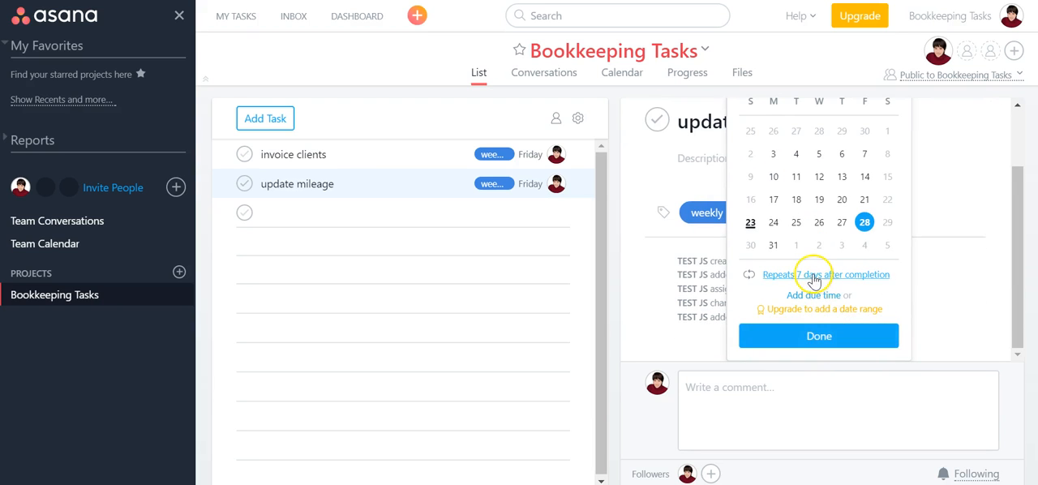
{"action": "left_click", "coordinate": [817, 274]}
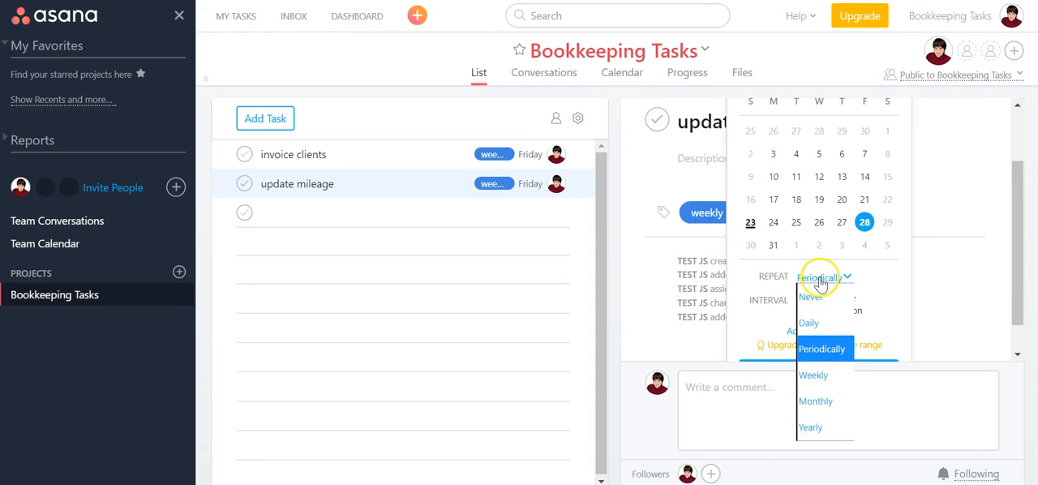
{"action": "left_click", "coordinate": [814, 375]}
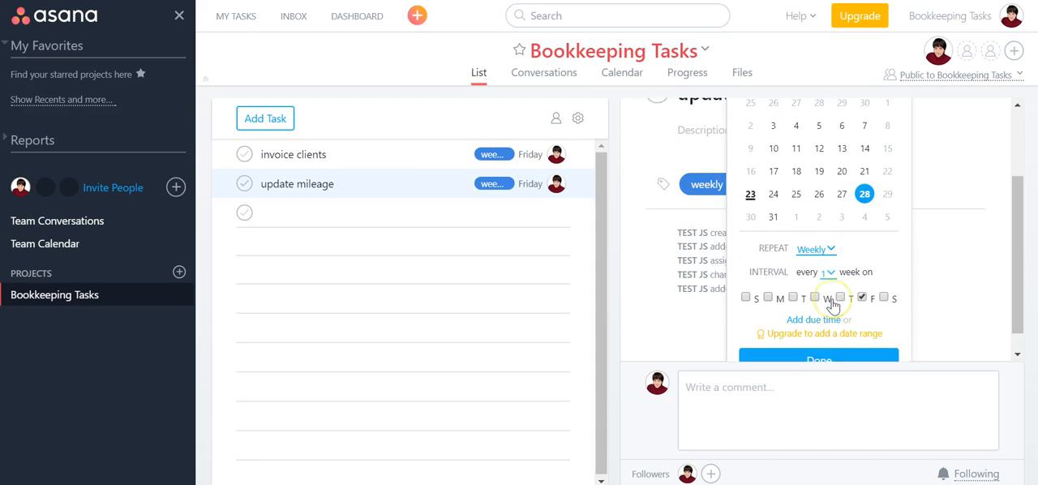
{"action": "left_click", "coordinate": [817, 357]}
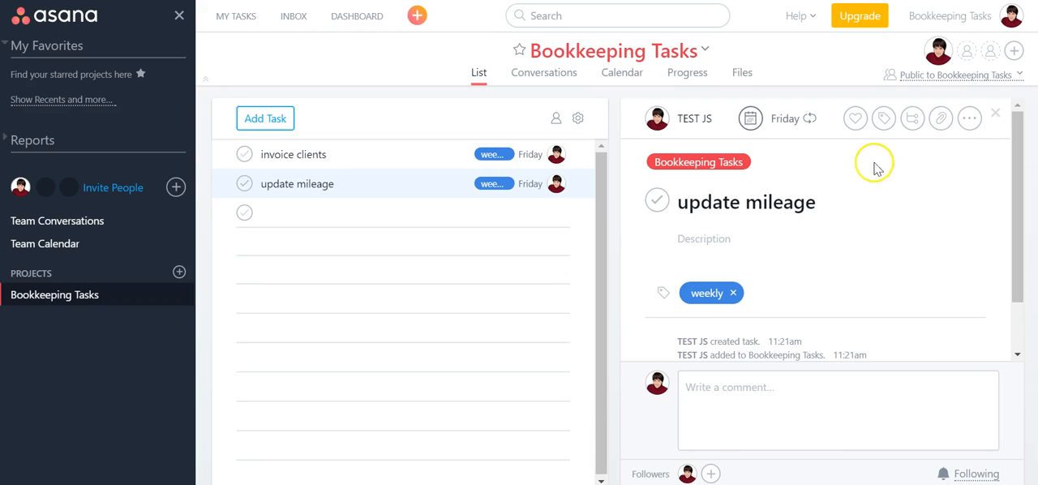
{"action": "mouse_move", "coordinate": [855, 118]}
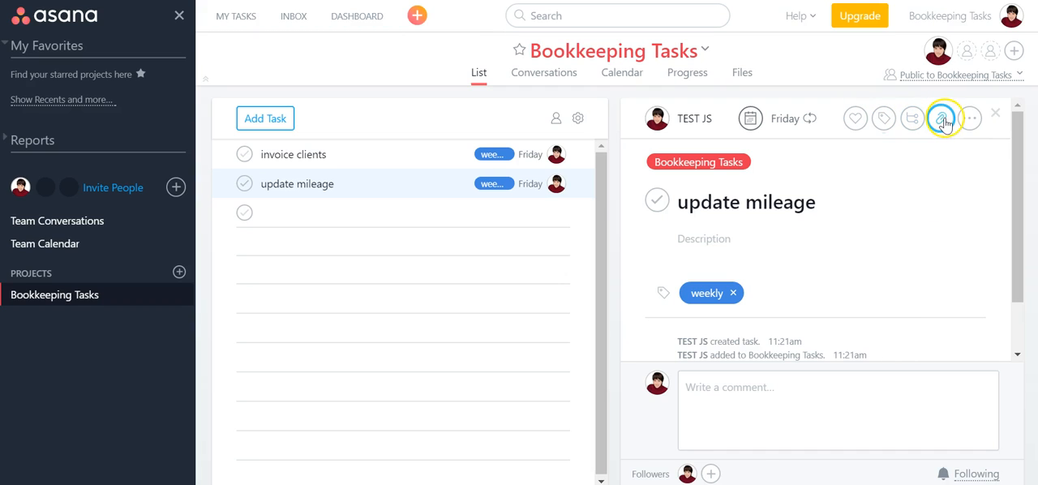
{"action": "mouse_move", "coordinate": [940, 118]}
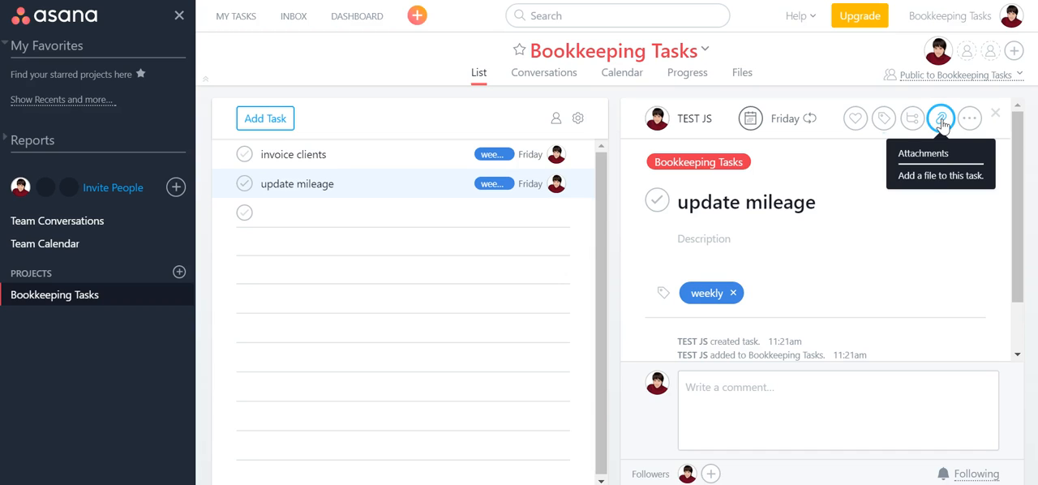
{"action": "left_click", "coordinate": [970, 119]}
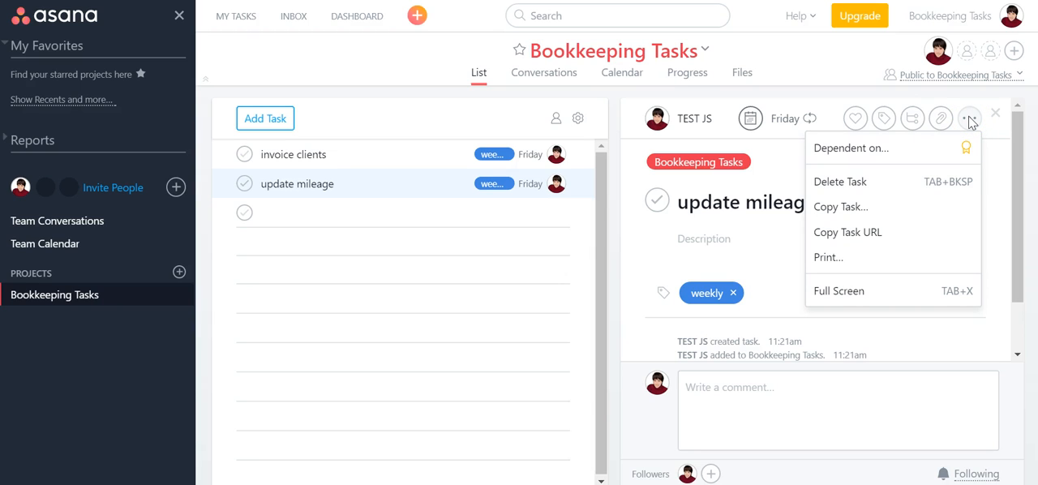
{"action": "mouse_move", "coordinate": [888, 148]}
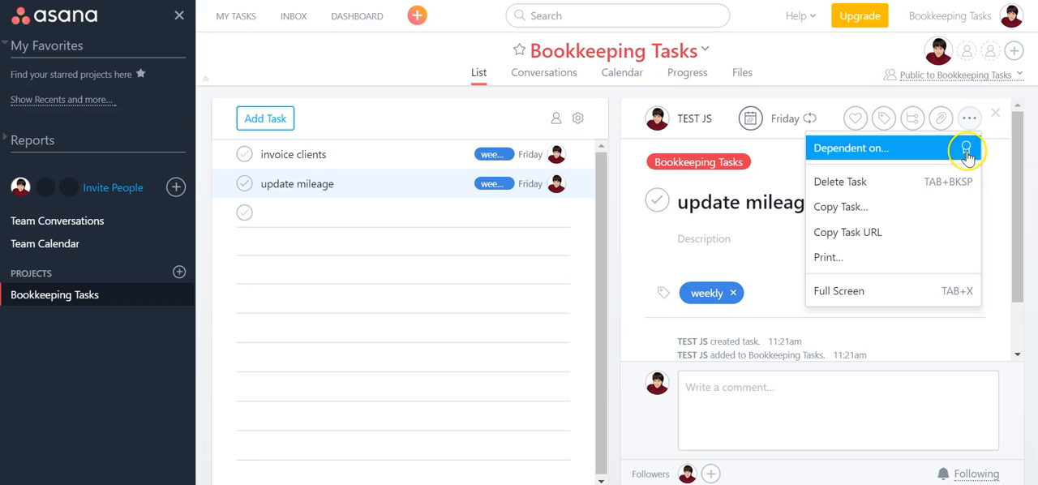
{"action": "mouse_move", "coordinate": [684, 243]}
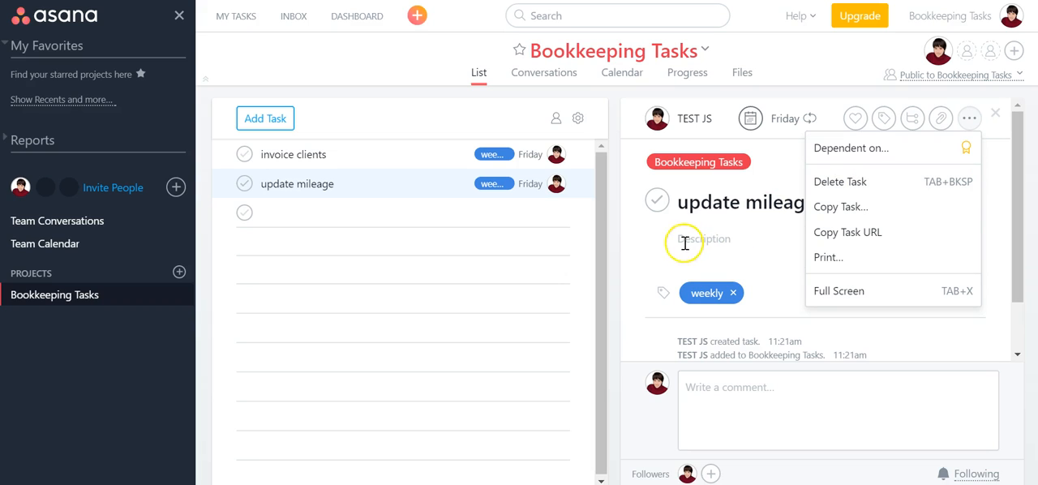
{"action": "left_click", "coordinate": [684, 244]}
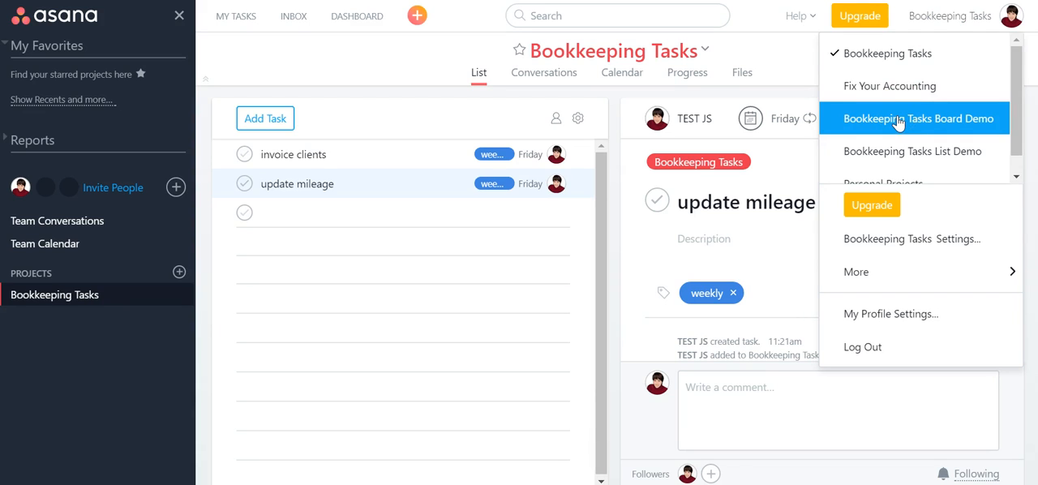
- Switch to the Bookkeeping Tasks Board Demo workspace and load its Bookkeeping Tasks project
{"action": "left_click", "coordinate": [918, 116]}
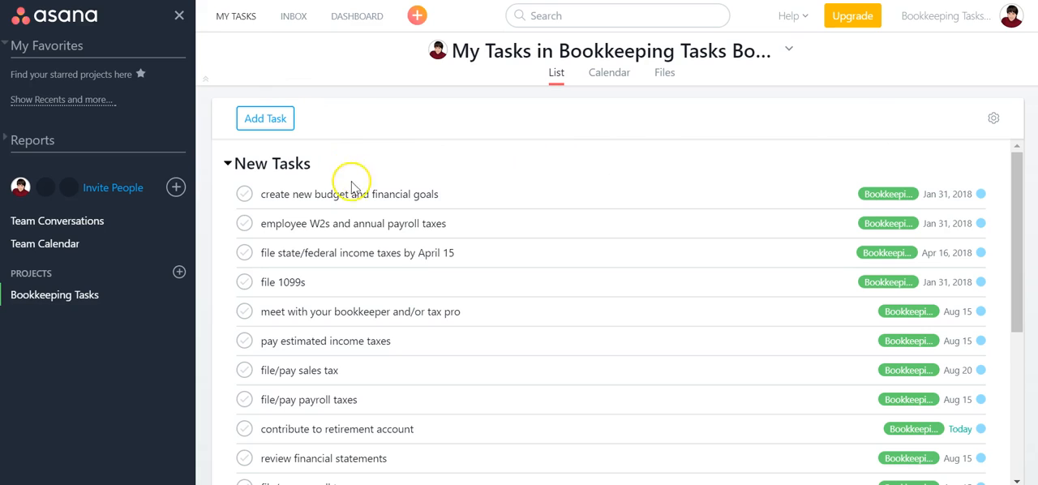
{"action": "mouse_move", "coordinate": [221, 18]}
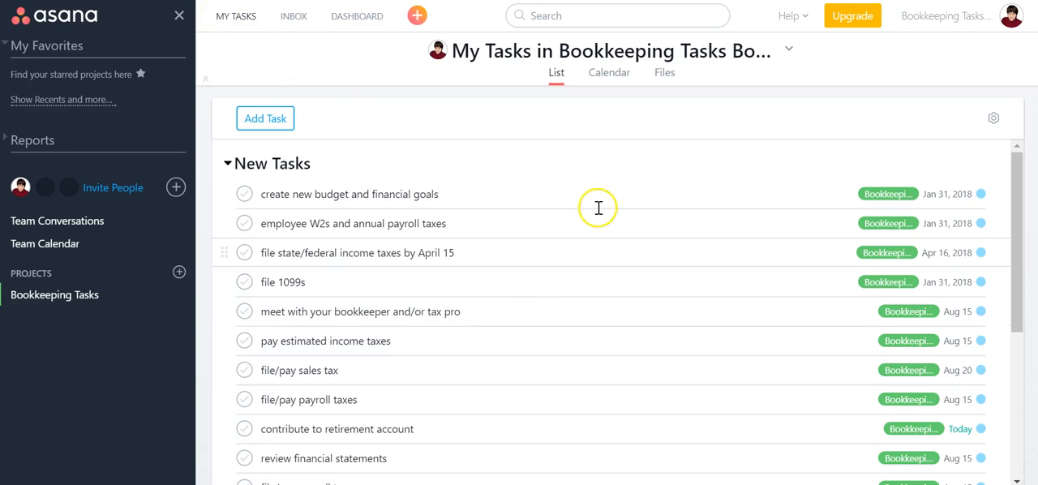
{"action": "mouse_move", "coordinate": [603, 221]}
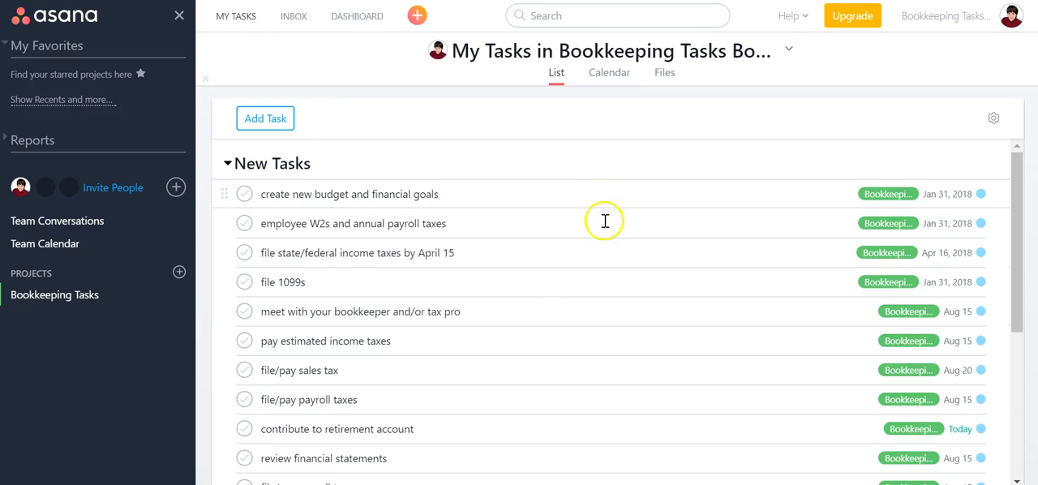
{"action": "scroll", "scroll_direction": "down", "scroll_amount": 3}
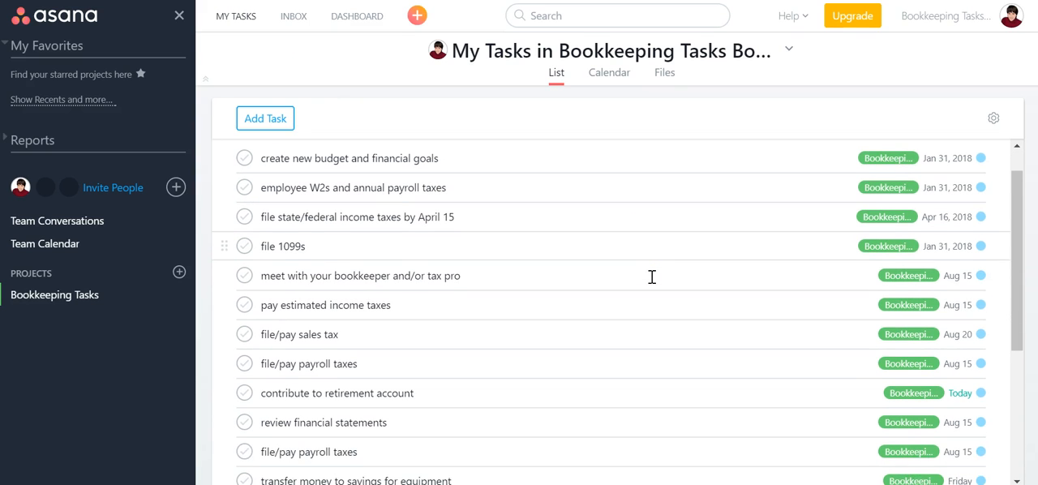
{"action": "mouse_move", "coordinate": [911, 334]}
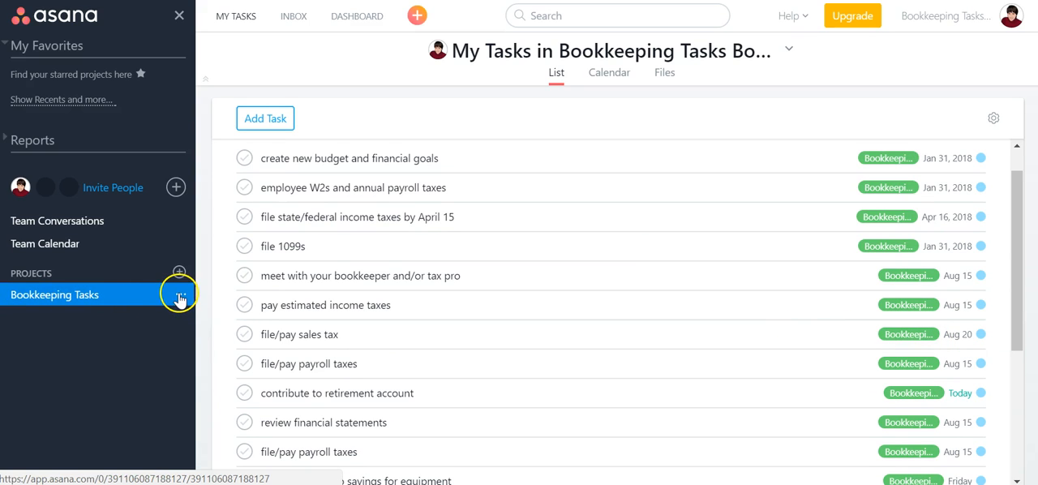
{"action": "left_click", "coordinate": [179, 295]}
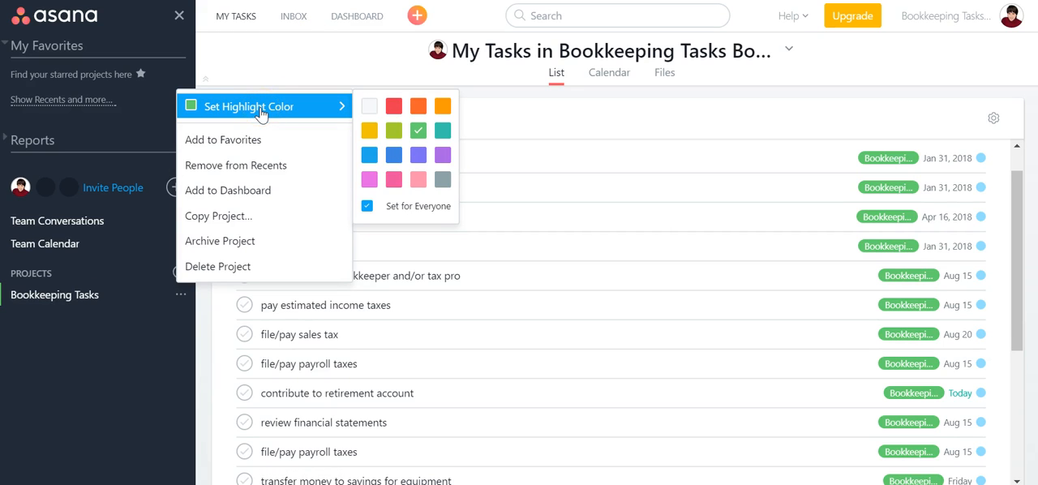
{"action": "mouse_move", "coordinate": [548, 242]}
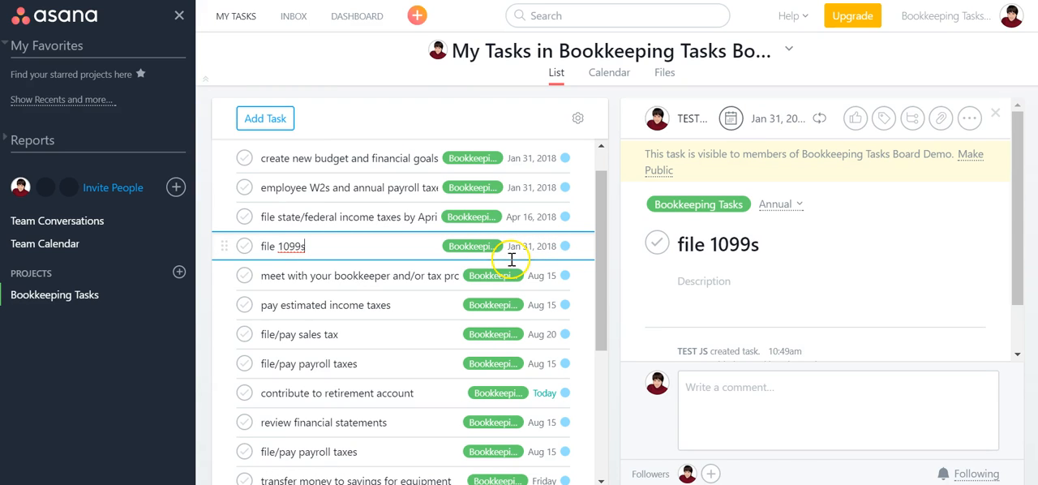
{"action": "mouse_move", "coordinate": [55, 296]}
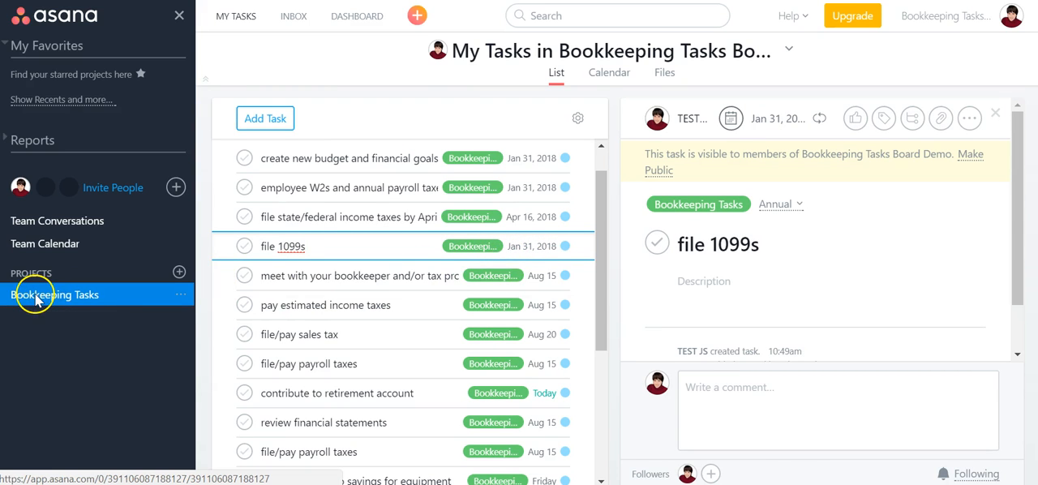
{"action": "left_click", "coordinate": [55, 296]}
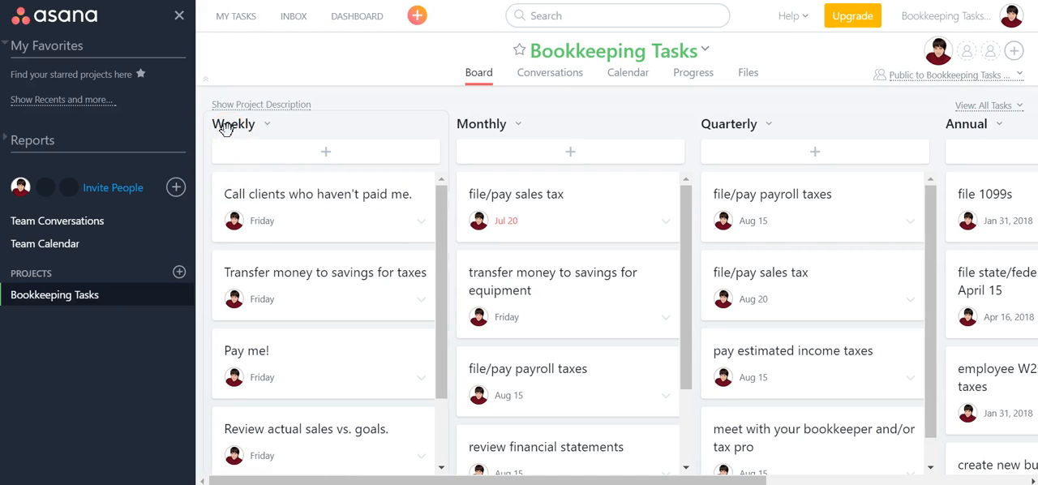
{"action": "mouse_move", "coordinate": [463, 129]}
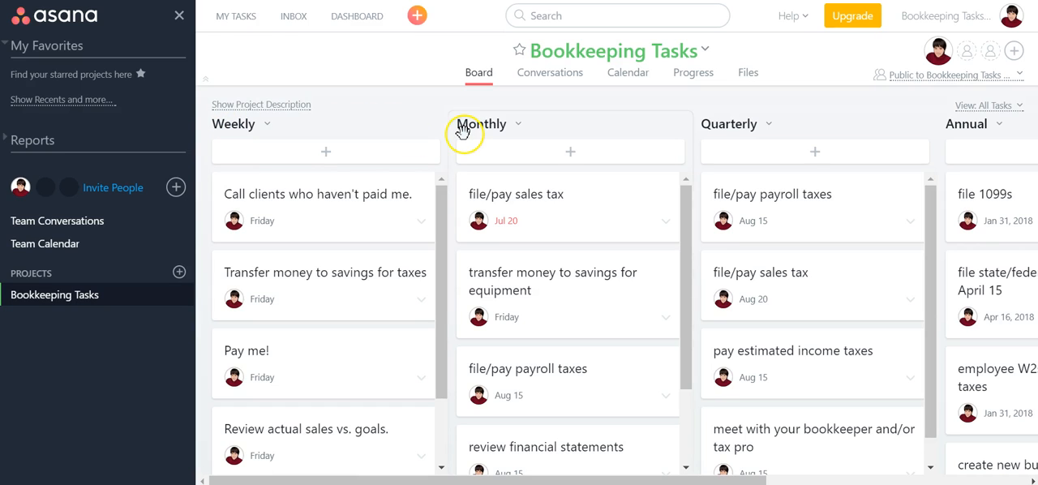
{"action": "mouse_move", "coordinate": [464, 132]}
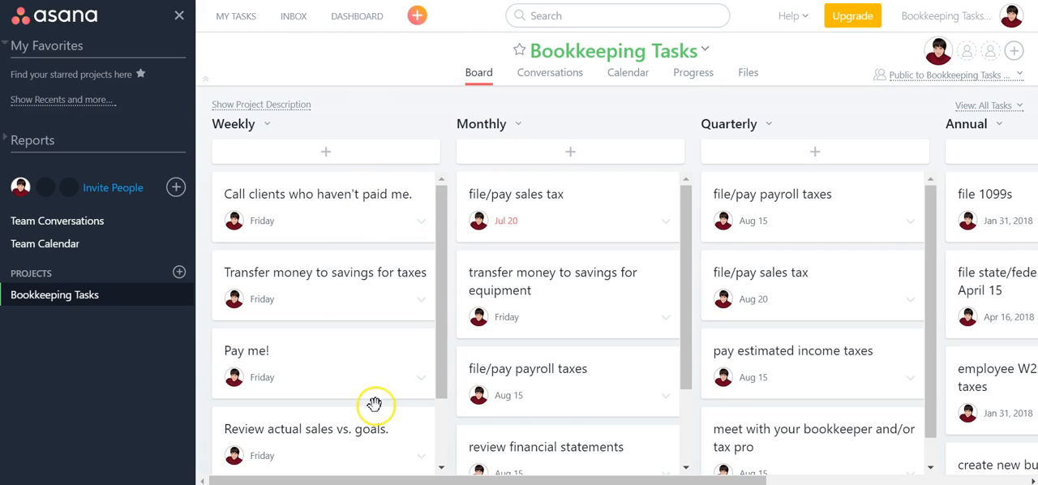
{"action": "mouse_move", "coordinate": [438, 325]}
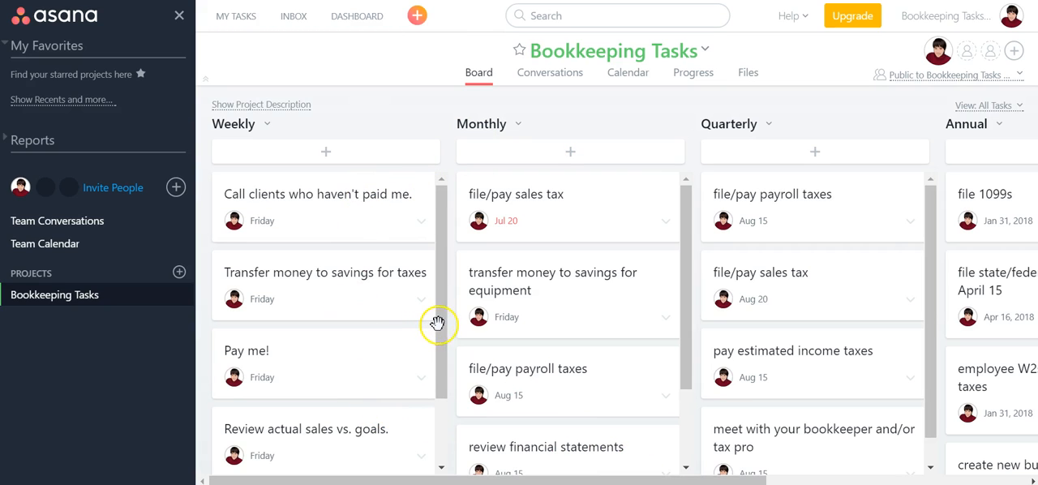
{"action": "scroll", "scroll_direction": "down", "scroll_amount": 3}
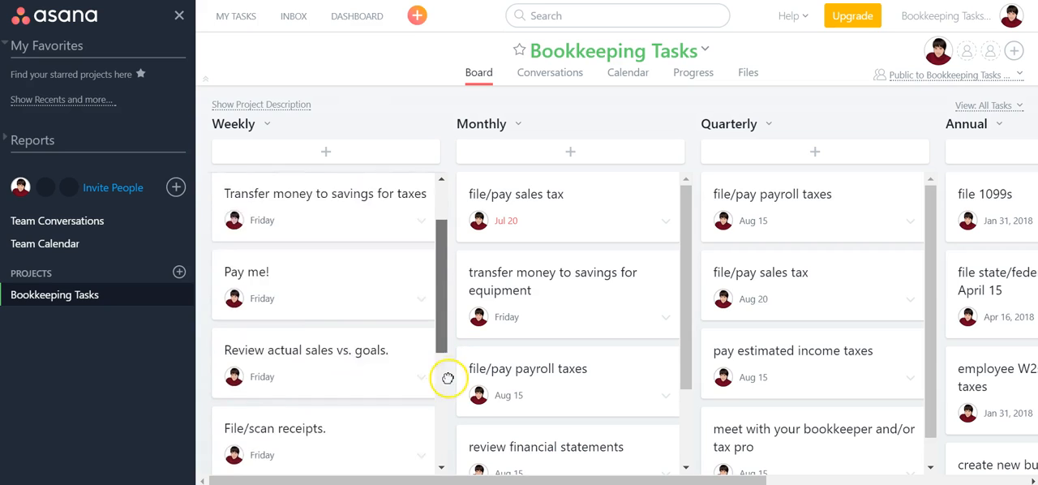
{"action": "scroll", "scroll_direction": "down", "scroll_amount": 3}
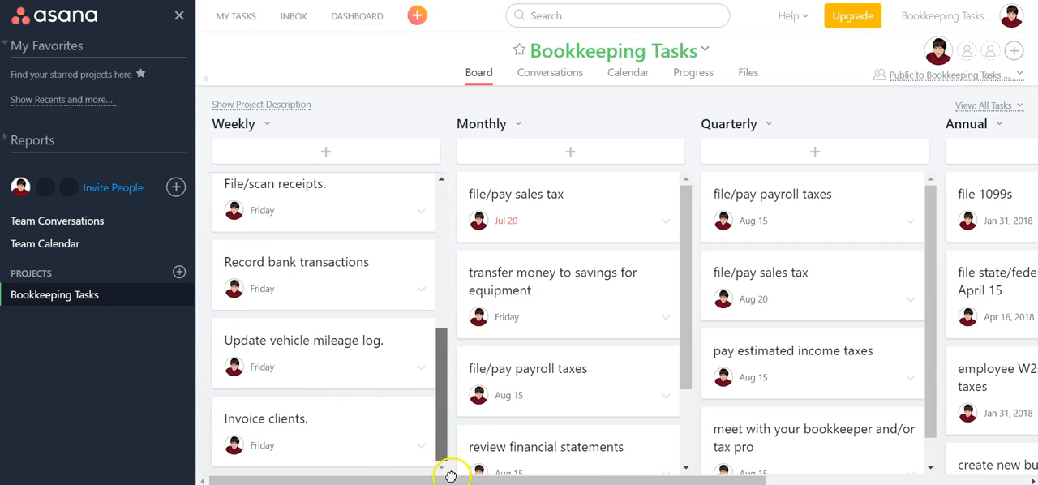
{"action": "scroll", "scroll_direction": "down", "scroll_amount": 3}
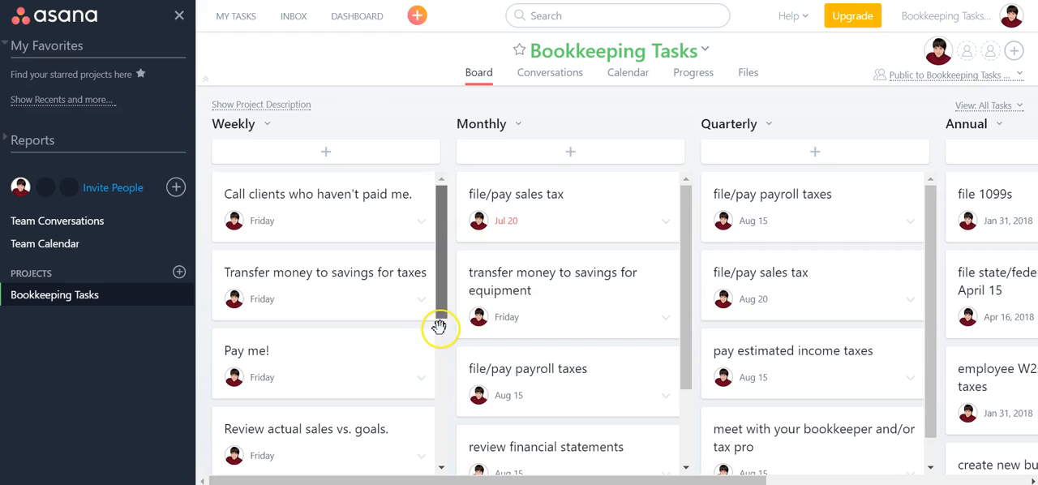
{"action": "mouse_move", "coordinate": [55, 295]}
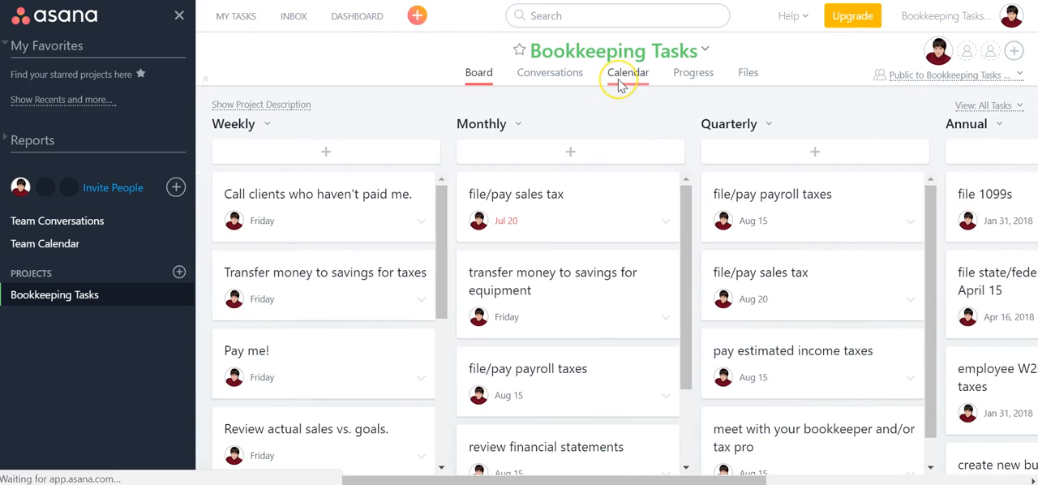
- View the project's tasks on the calendar and browse toward August 2017
{"action": "left_click", "coordinate": [626, 71]}
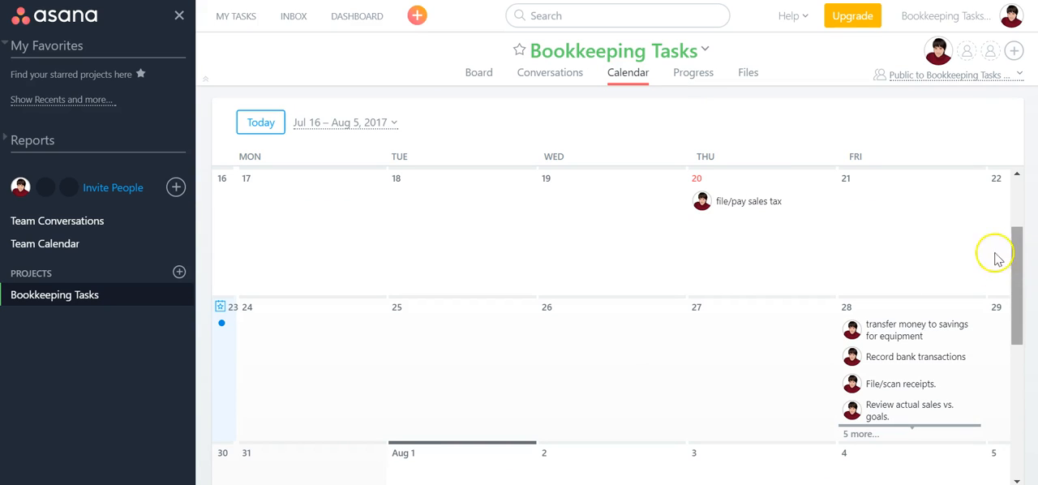
{"action": "left_click", "coordinate": [344, 122]}
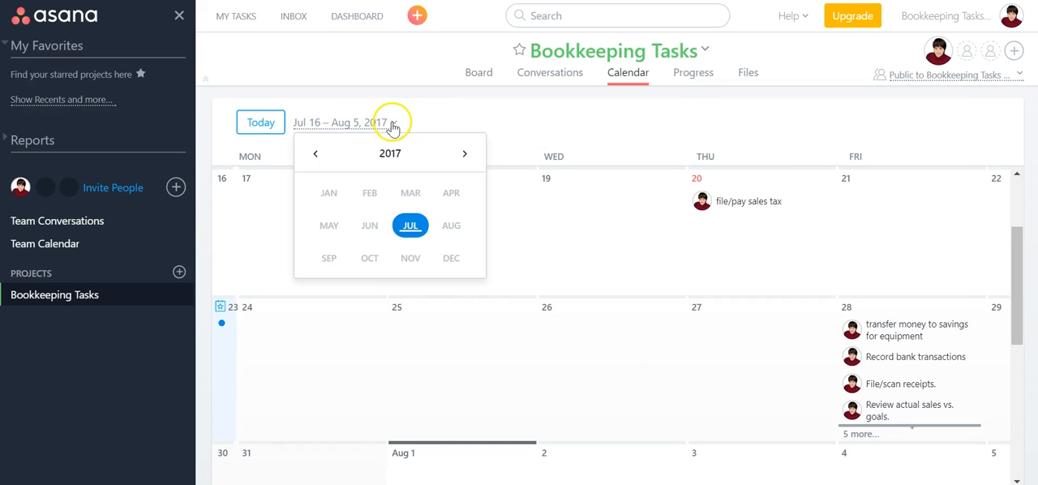
{"action": "left_click", "coordinate": [451, 226]}
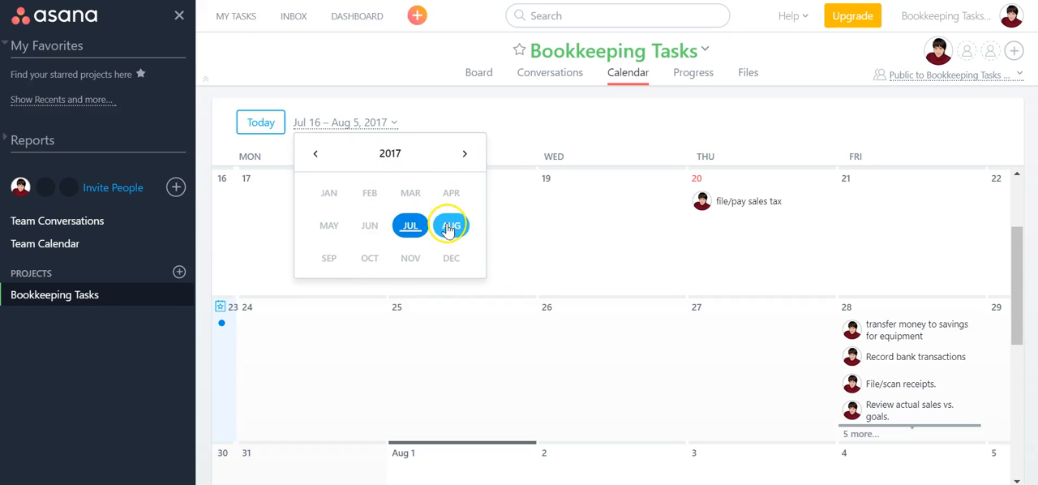
{"action": "left_click", "coordinate": [450, 225]}
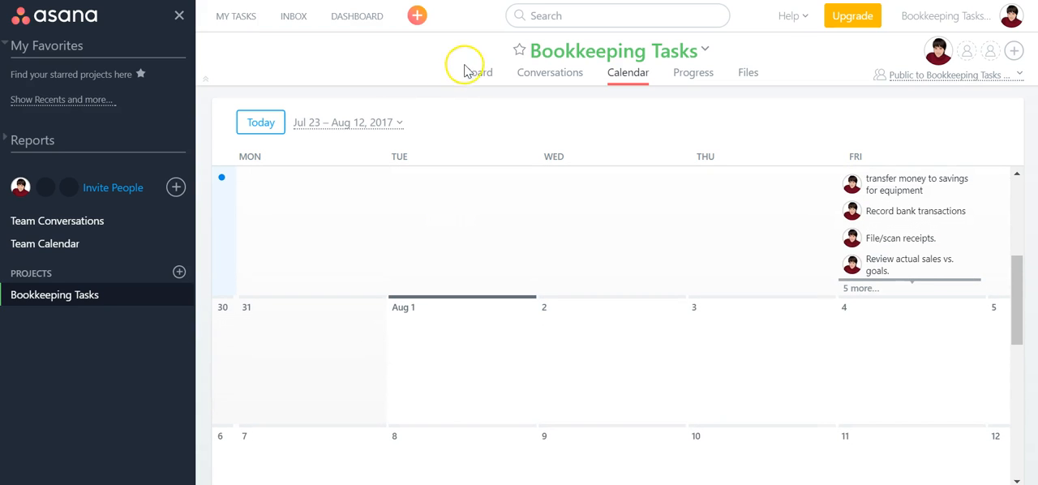
- Look at the project's Conversations view, then return to the board layout
{"action": "left_click", "coordinate": [478, 71]}
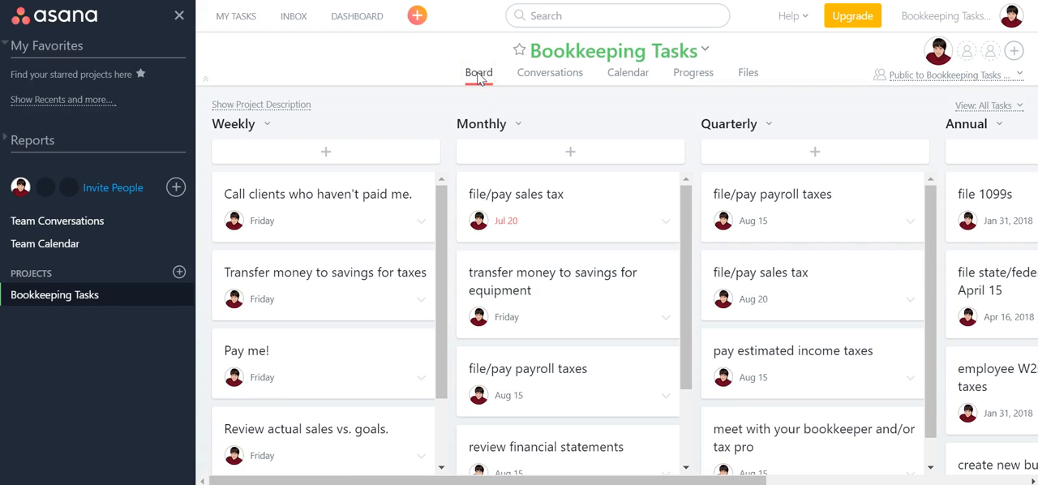
{"action": "left_click", "coordinate": [548, 72]}
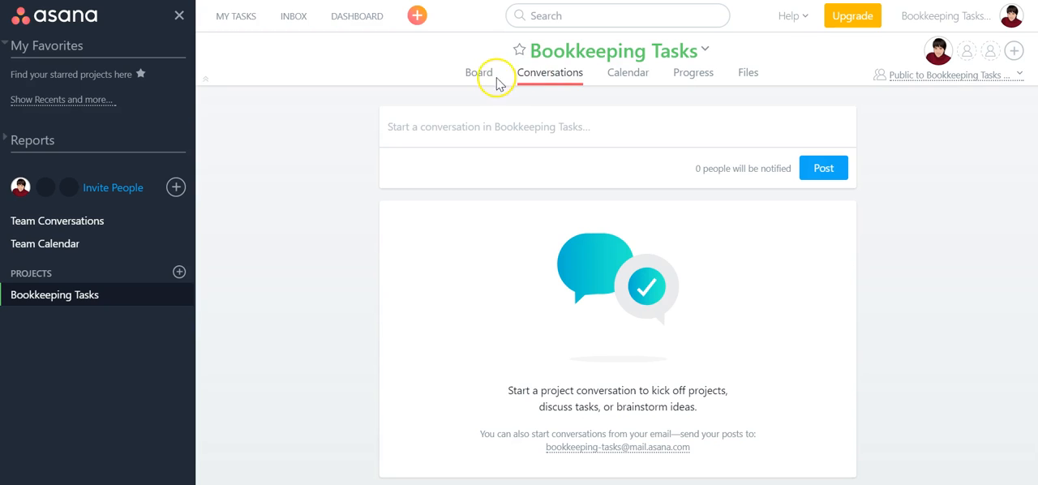
{"action": "left_click", "coordinate": [479, 71]}
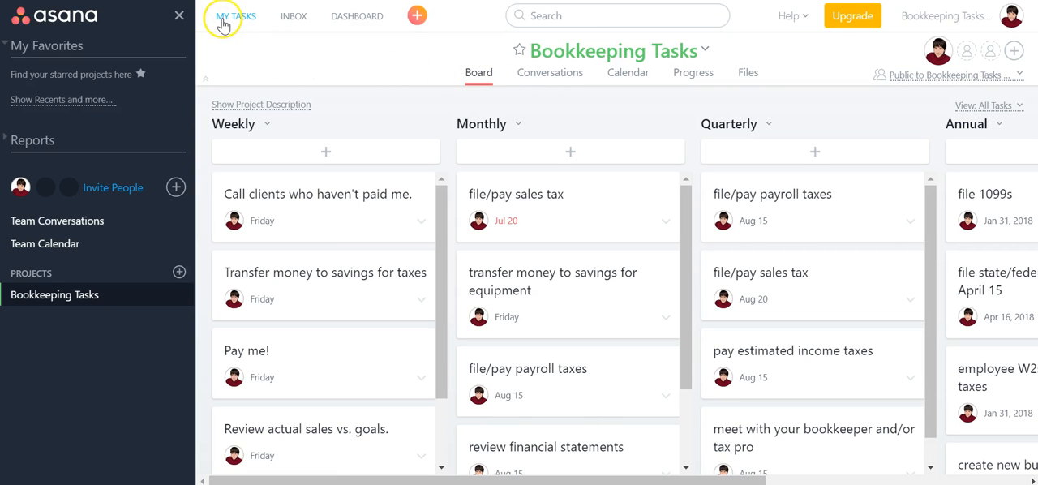
- Sort My Tasks by due date, then return to the Bookkeeping Tasks board
{"action": "left_click", "coordinate": [235, 17]}
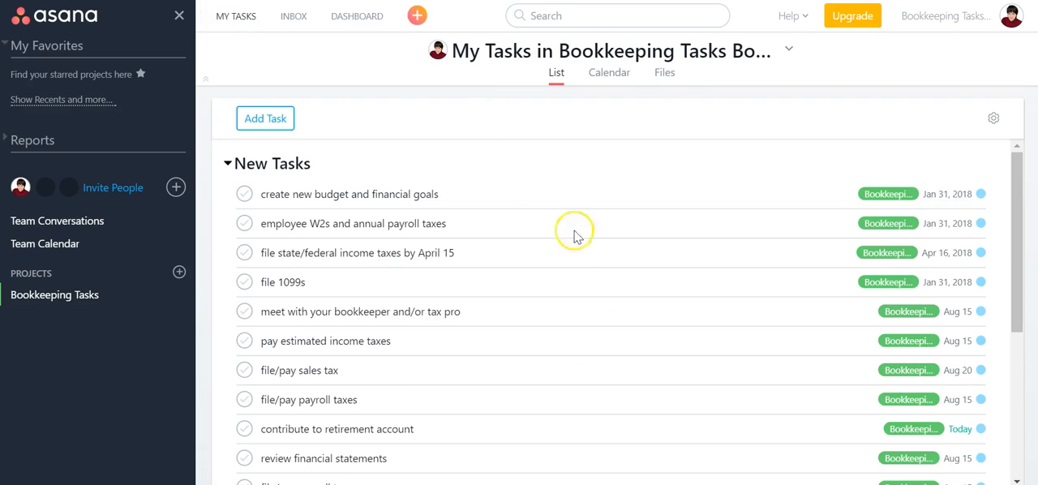
{"action": "scroll", "scroll_direction": "down", "scroll_amount": 3}
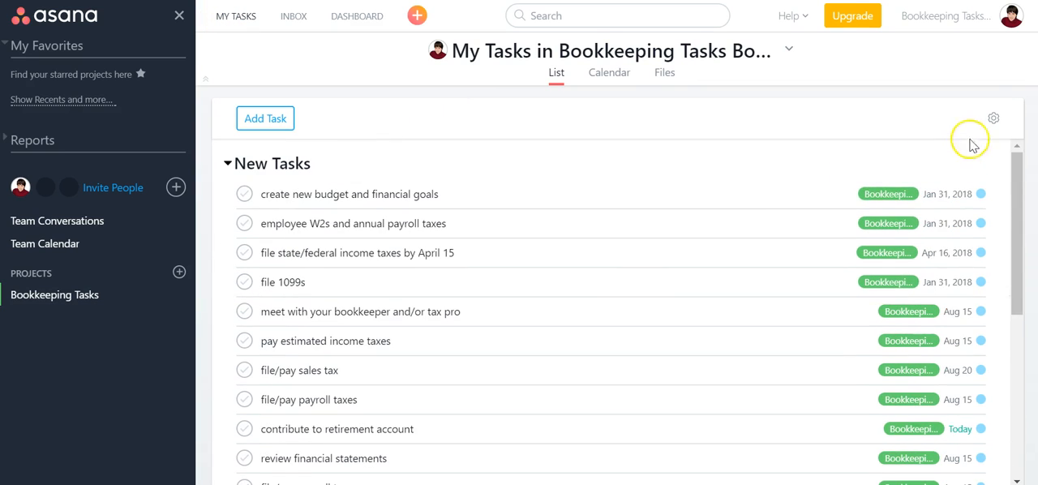
{"action": "left_click", "coordinate": [993, 116]}
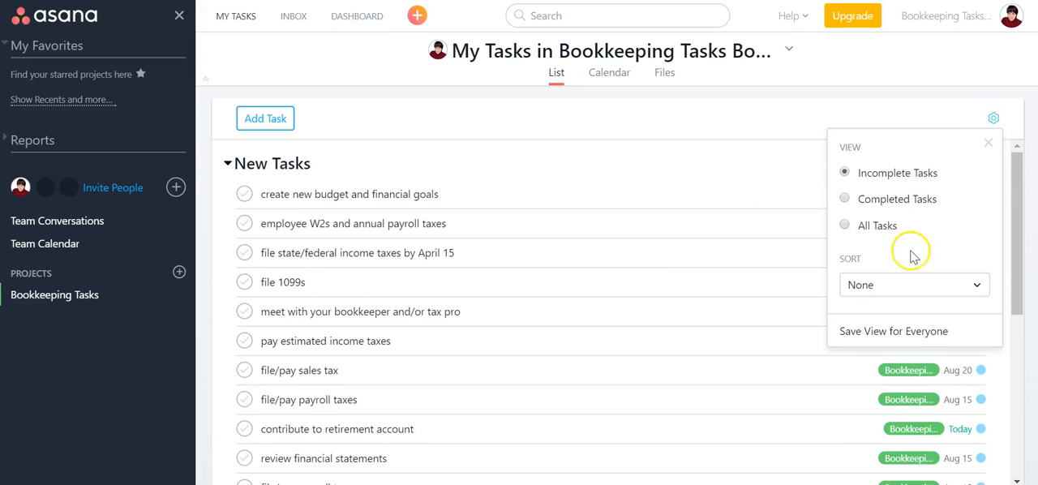
{"action": "left_click", "coordinate": [915, 285]}
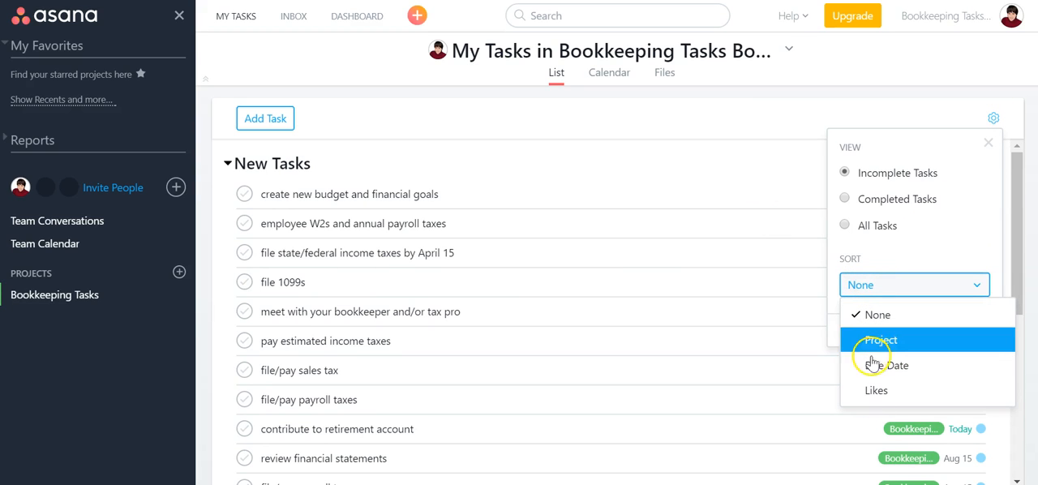
{"action": "left_click", "coordinate": [880, 341]}
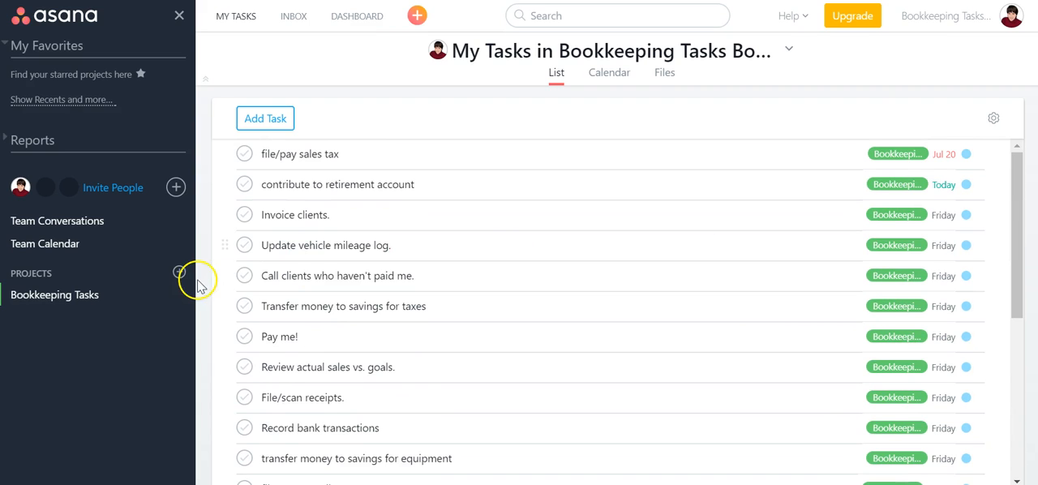
{"action": "left_click", "coordinate": [56, 295]}
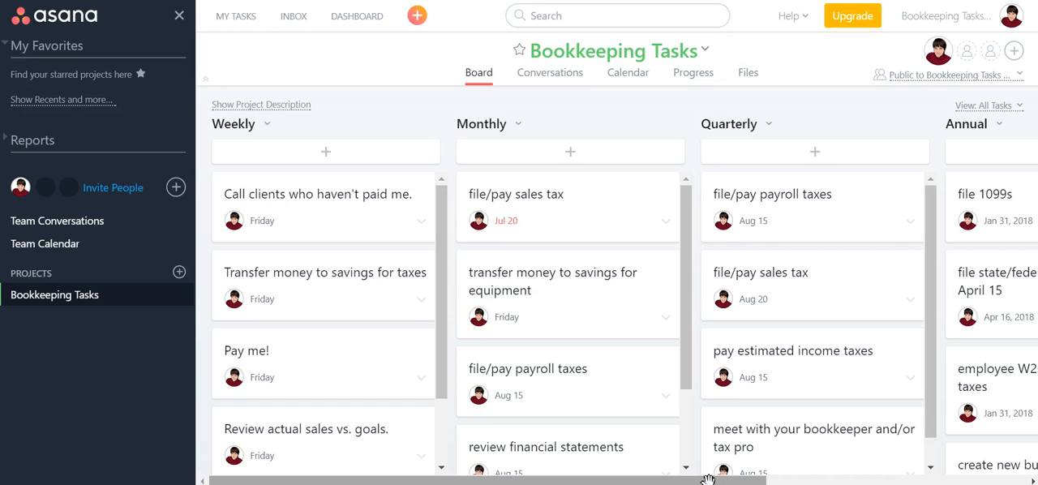
{"action": "mouse_move", "coordinate": [874, 185]}
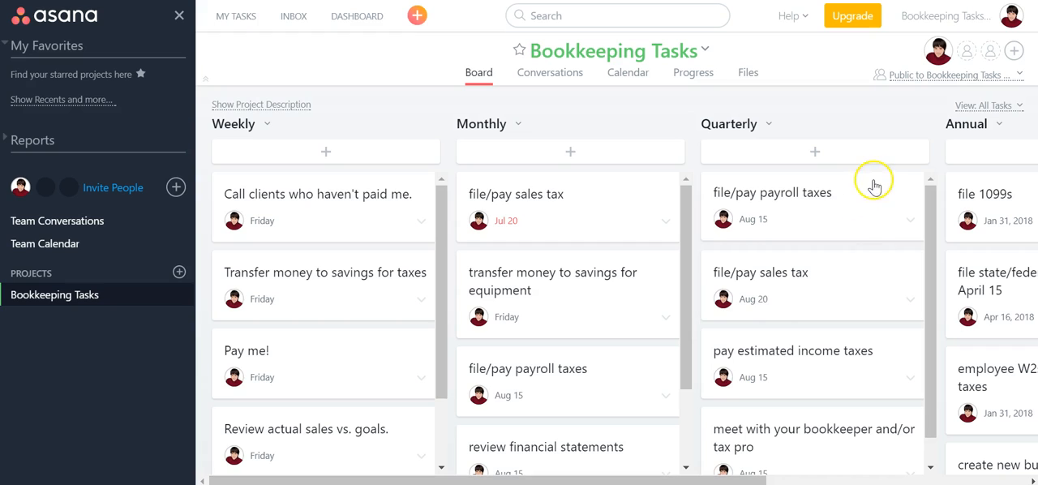
- Show the account menu listing workspaces like Bookkeeping Tasks List Demo and Fix Your Accounting
{"action": "left_click", "coordinate": [1012, 14]}
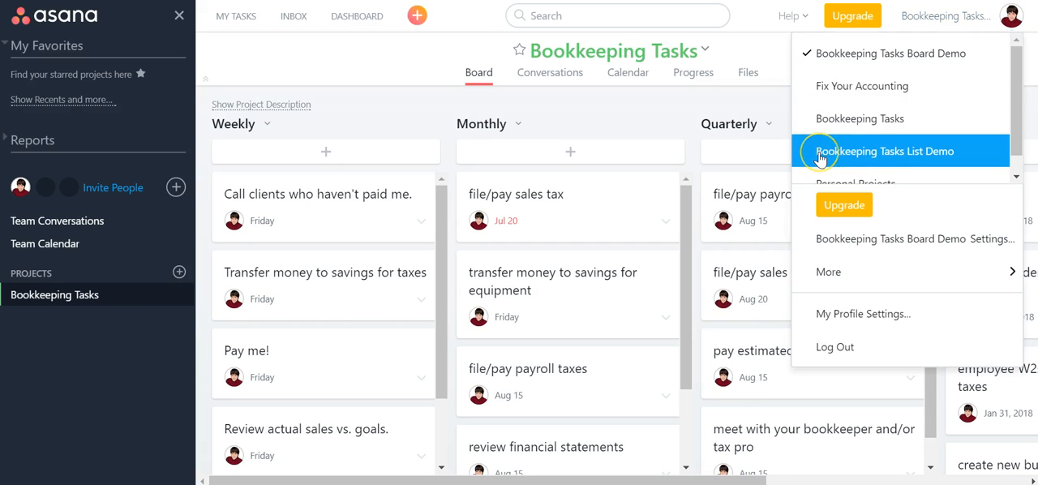
- Switch to the Bookkeeping Tasks List Demo workspace and review its Bookkeeping Tasks project list
{"action": "left_click", "coordinate": [886, 151]}
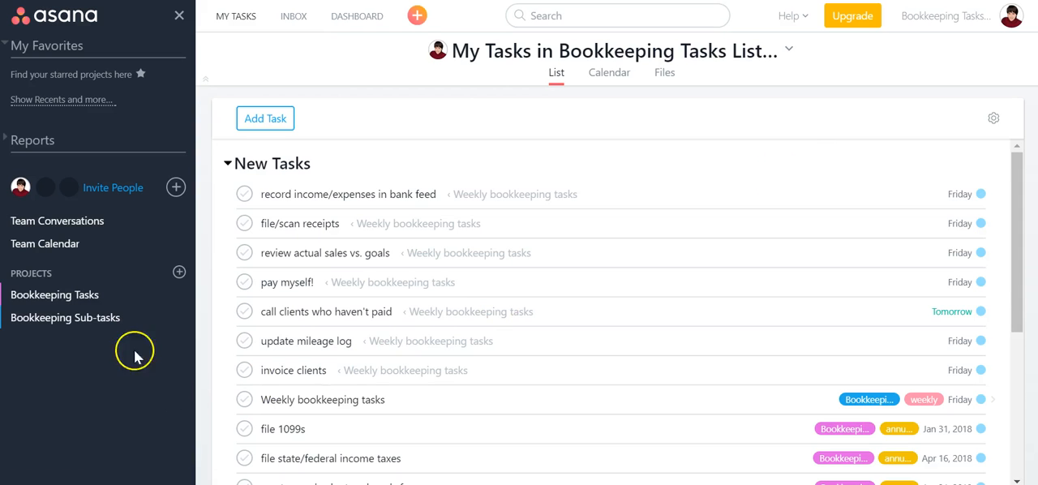
{"action": "left_click", "coordinate": [55, 295]}
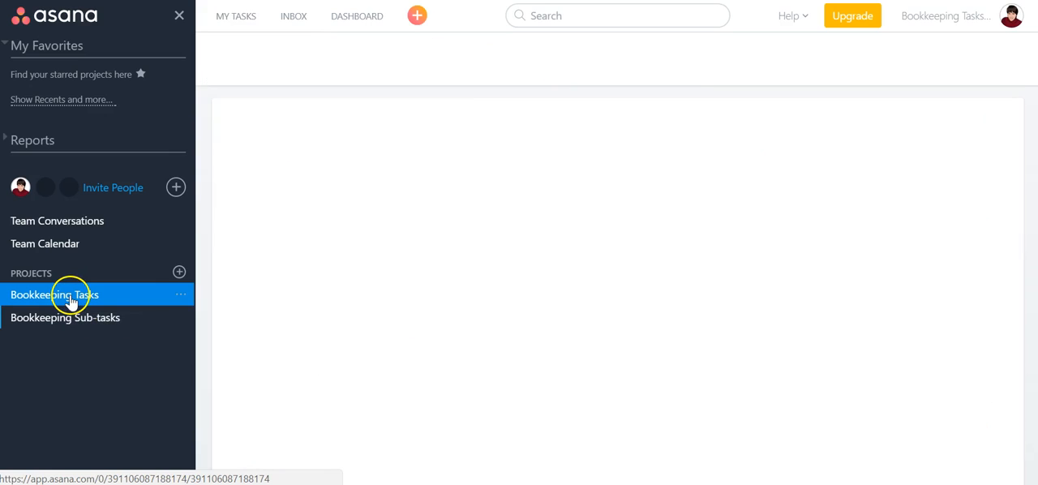
{"action": "left_click", "coordinate": [56, 295]}
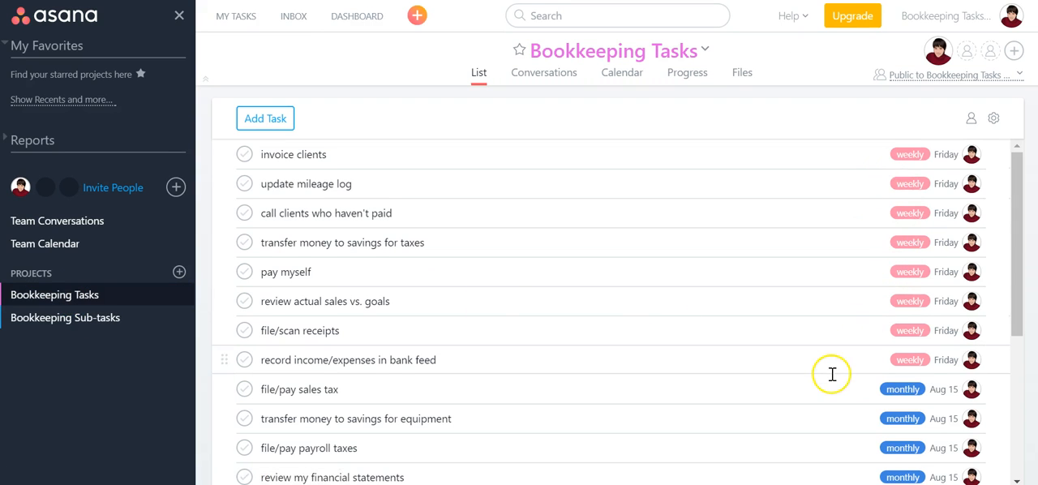
{"action": "scroll", "scroll_direction": "down", "scroll_amount": 3}
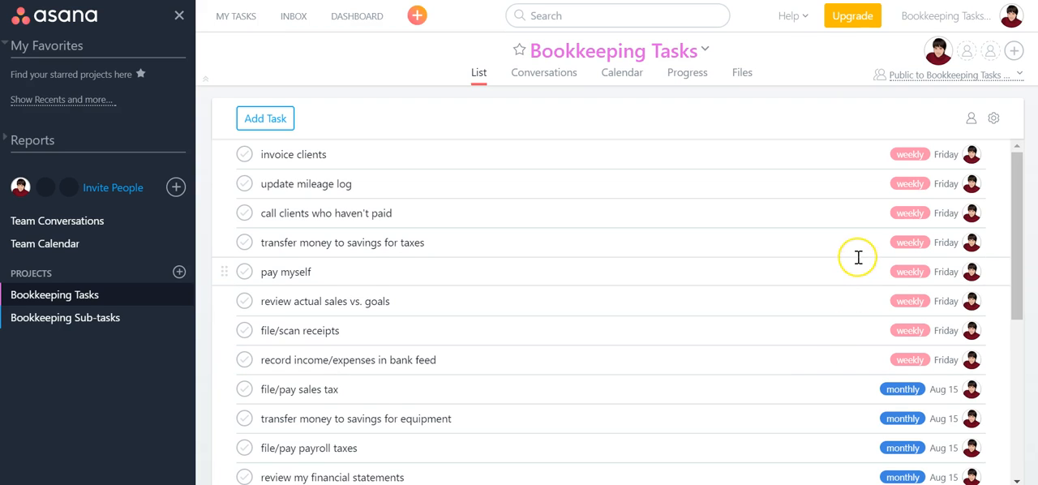
{"action": "scroll", "scroll_direction": "down", "scroll_amount": 3}
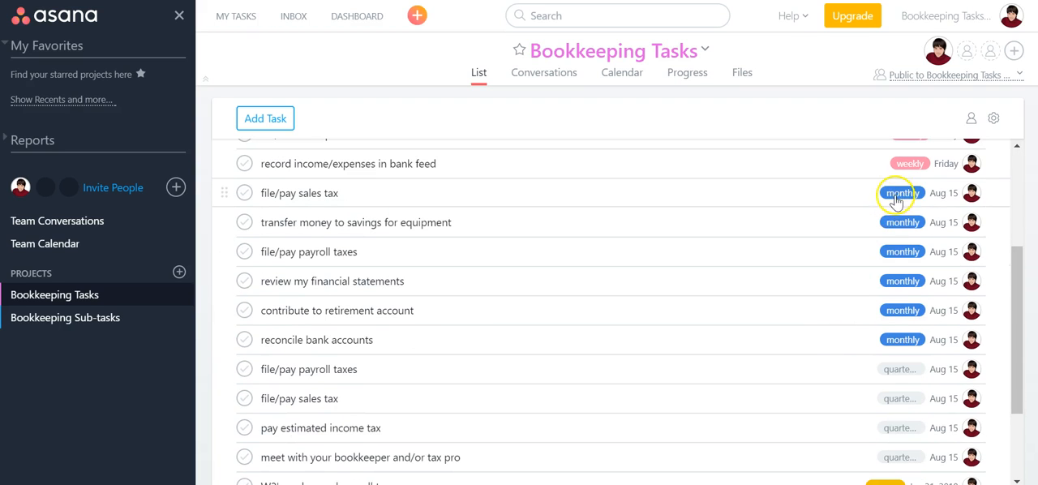
- Show all six tasks carrying the monthly tag
{"action": "left_click", "coordinate": [901, 191]}
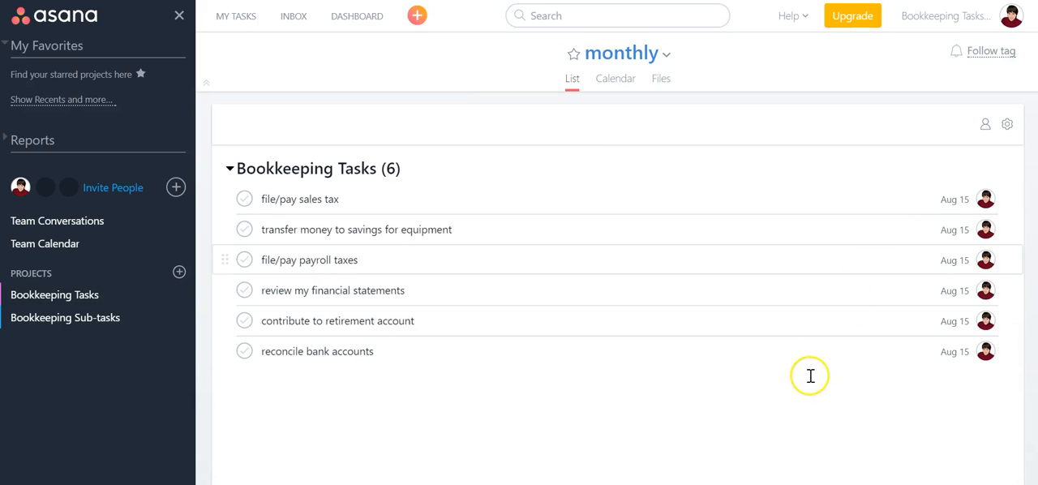
{"action": "mouse_move", "coordinate": [828, 373]}
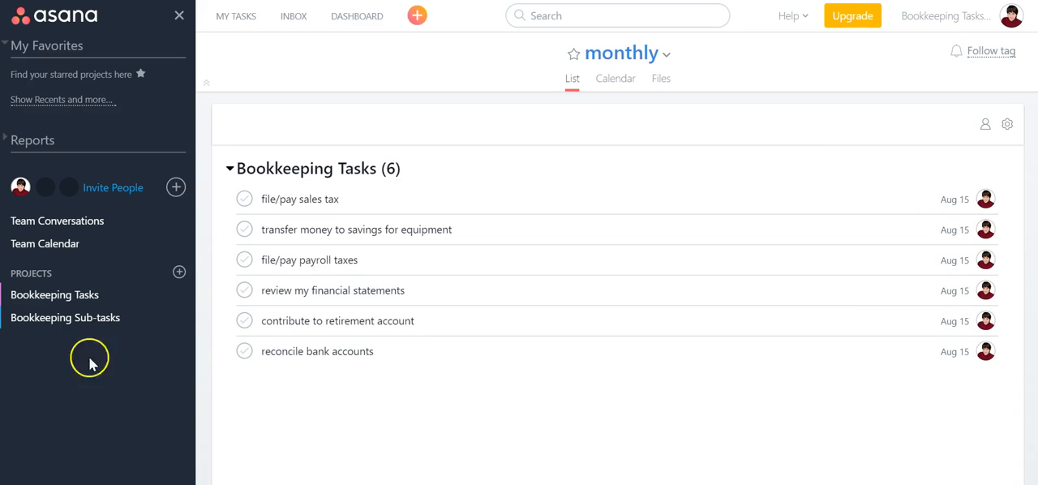
{"action": "mouse_move", "coordinate": [68, 405]}
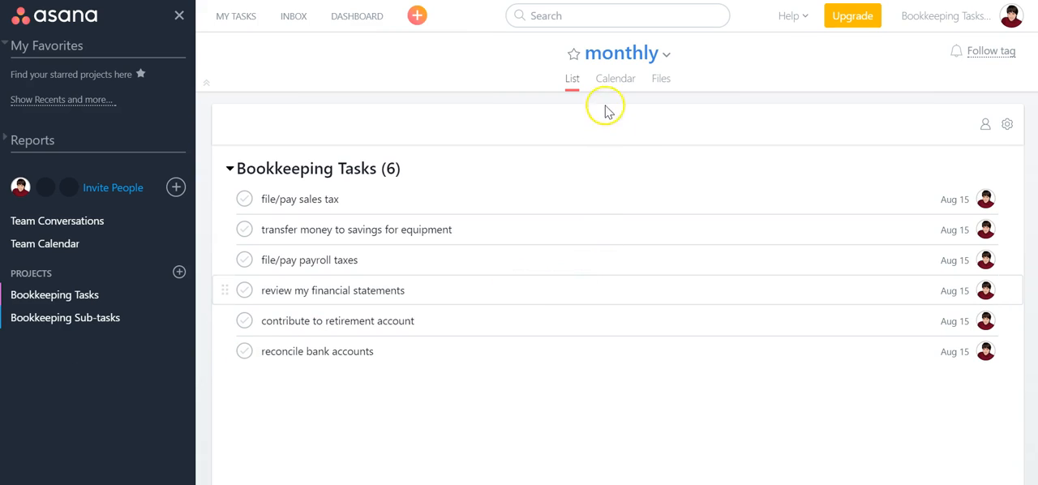
{"action": "mouse_move", "coordinate": [640, 178]}
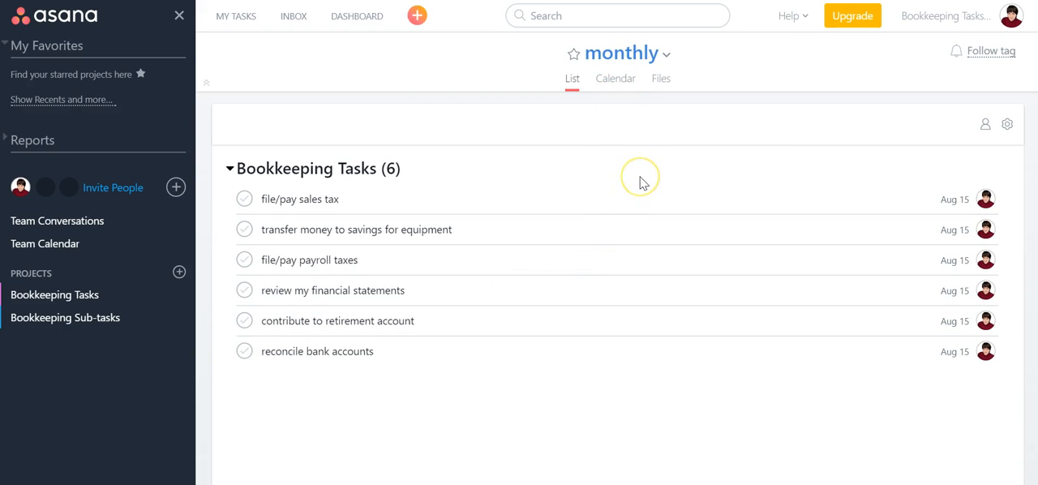
{"action": "mouse_move", "coordinate": [641, 178]}
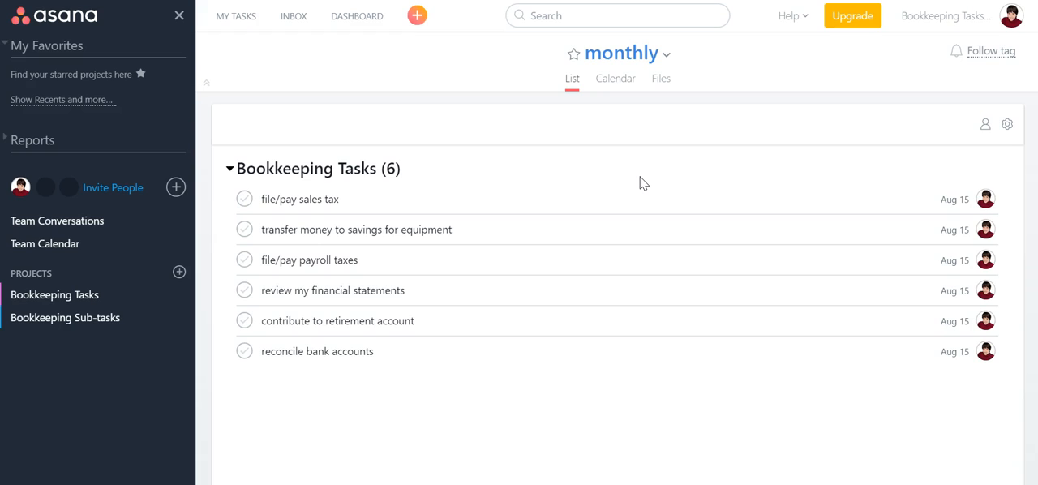
{"action": "mouse_move", "coordinate": [696, 185]}
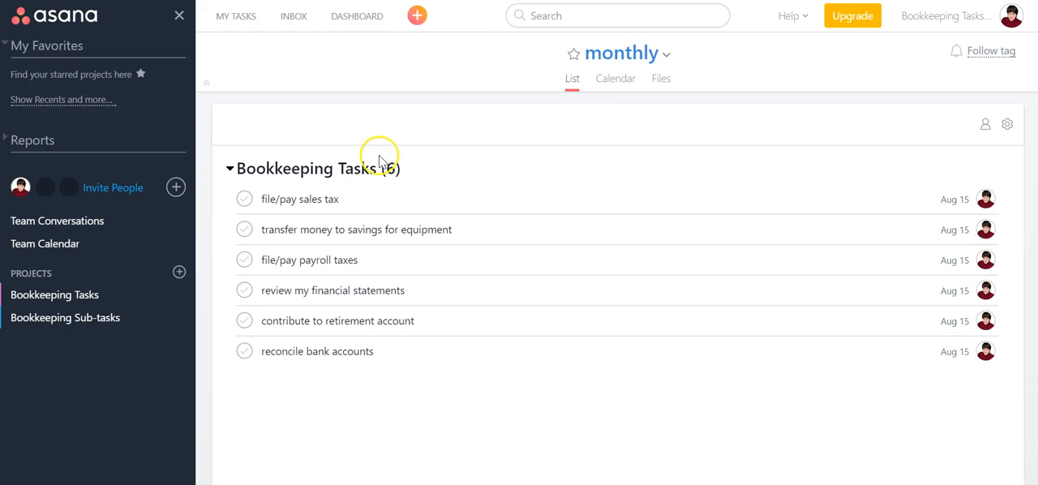
{"action": "left_click", "coordinate": [55, 295]}
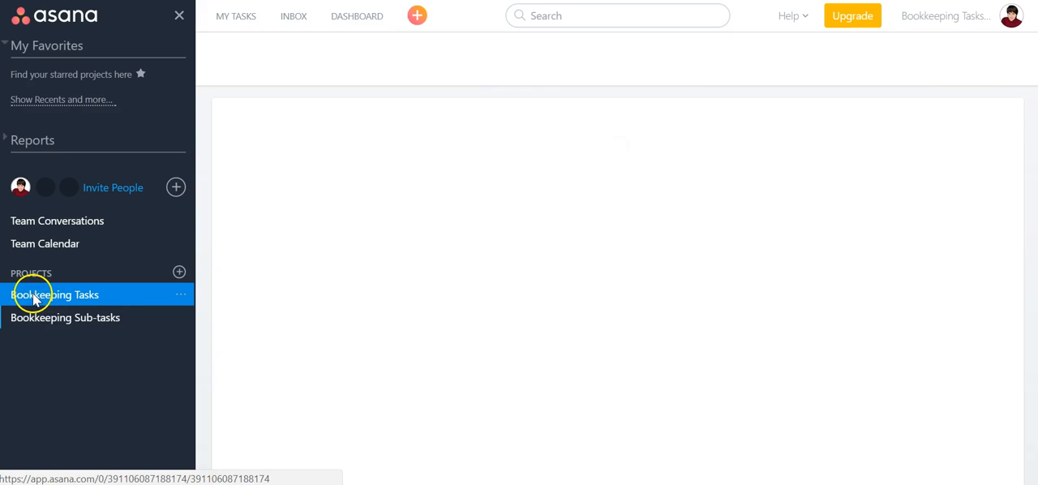
{"action": "left_click", "coordinate": [55, 295]}
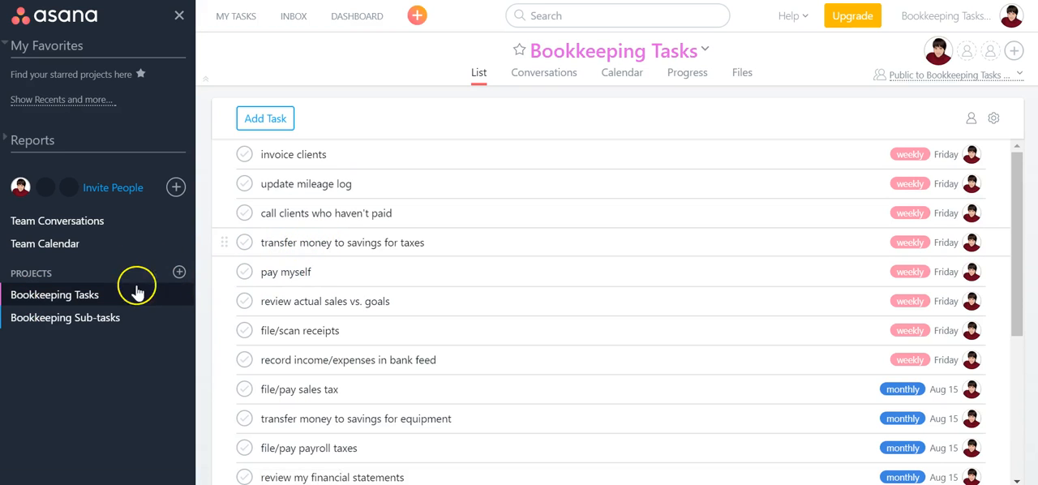
{"action": "mouse_move", "coordinate": [71, 349]}
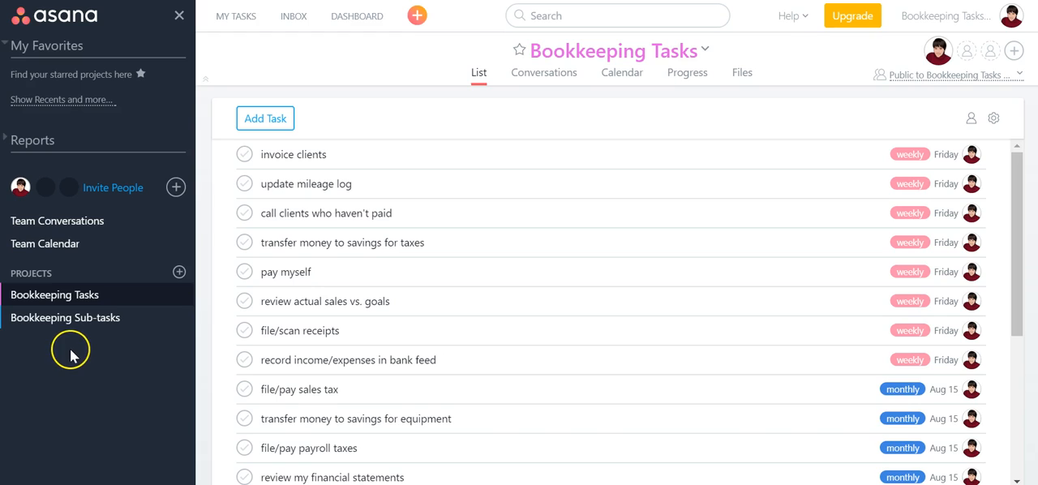
{"action": "mouse_move", "coordinate": [631, 127]}
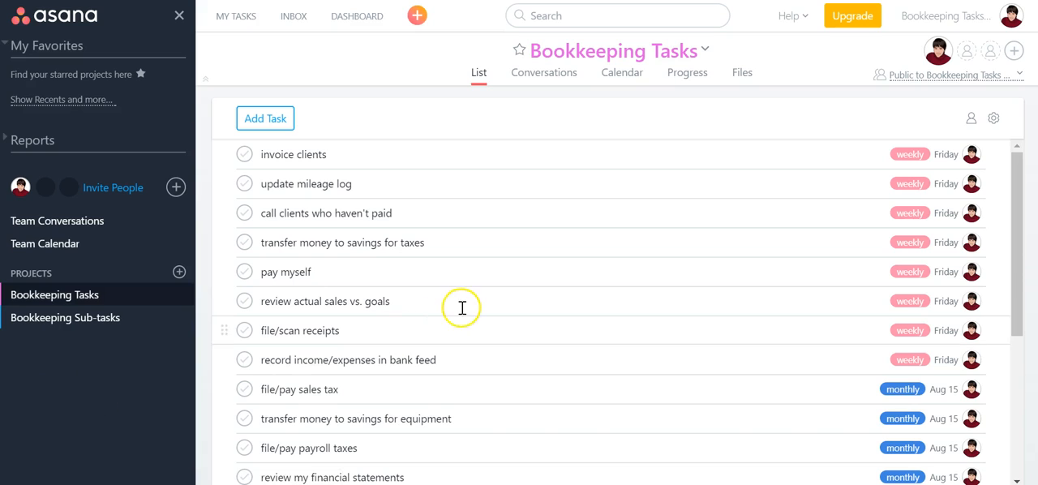
{"action": "mouse_move", "coordinate": [643, 271]}
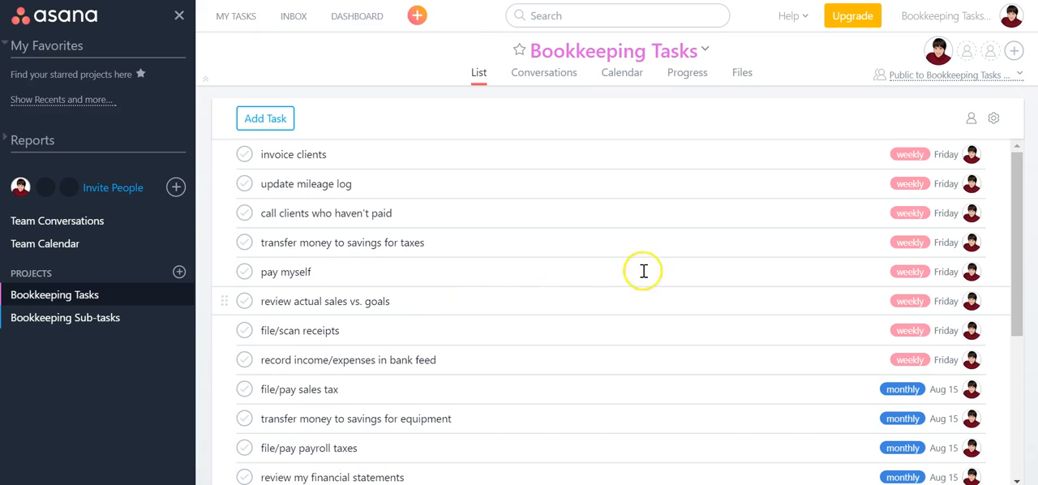
{"action": "mouse_move", "coordinate": [908, 154]}
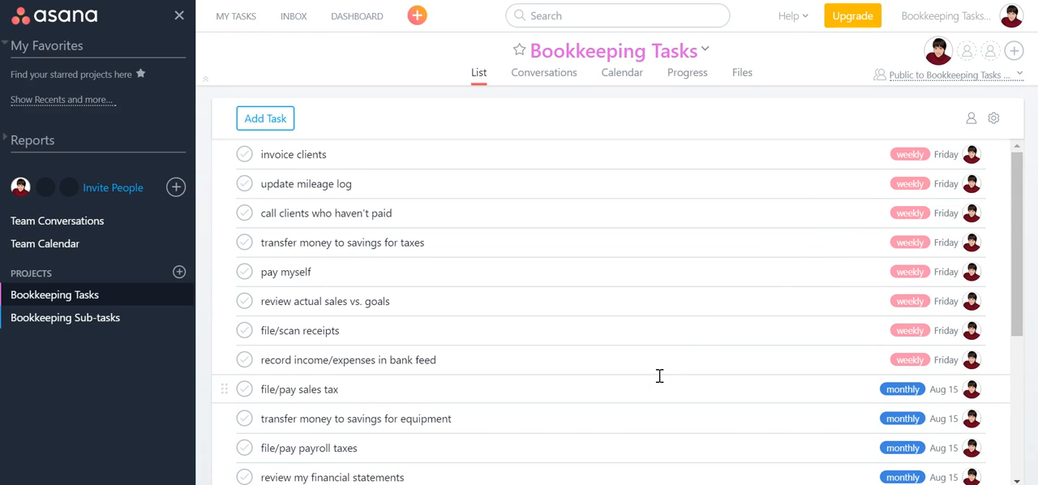
{"action": "scroll", "scroll_direction": "down", "scroll_amount": 3}
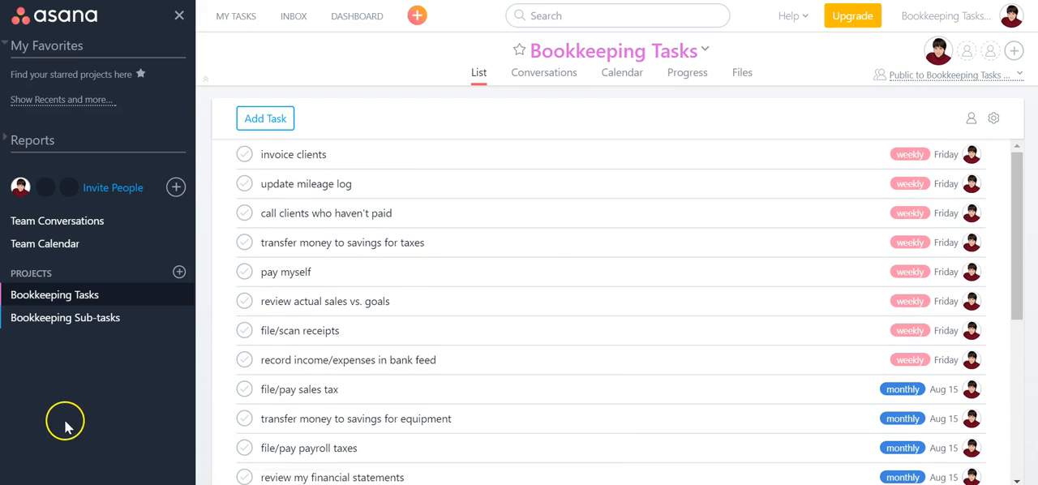
{"action": "mouse_move", "coordinate": [559, 263]}
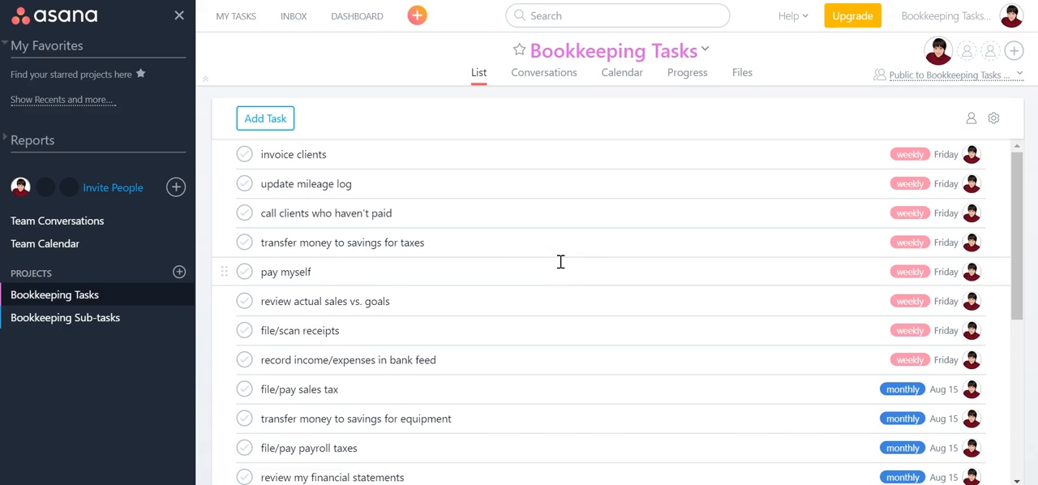
{"action": "mouse_move", "coordinate": [370, 326]}
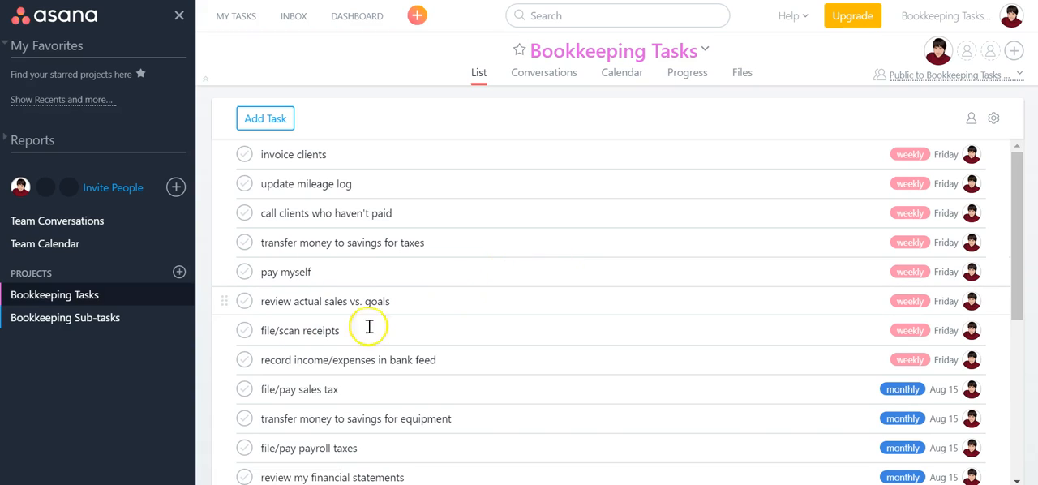
{"action": "left_click", "coordinate": [64, 318]}
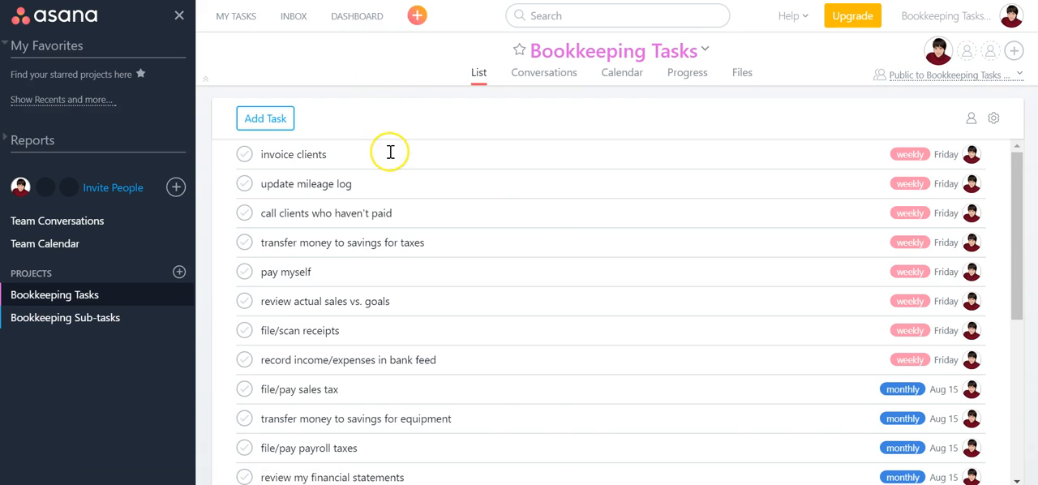
- Show the invoice clients task details with its weekly tag and Friday due date
{"action": "left_click", "coordinate": [292, 154]}
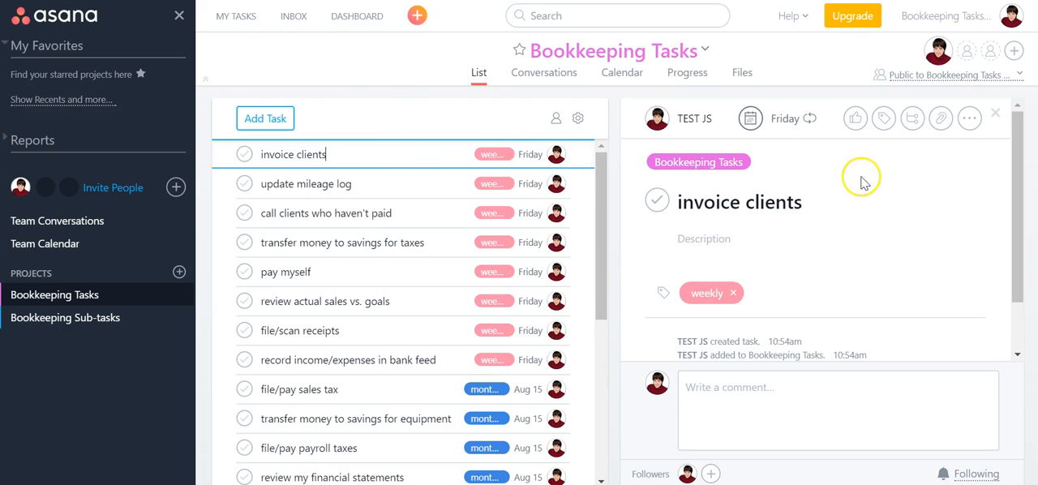
{"action": "mouse_move", "coordinate": [911, 119]}
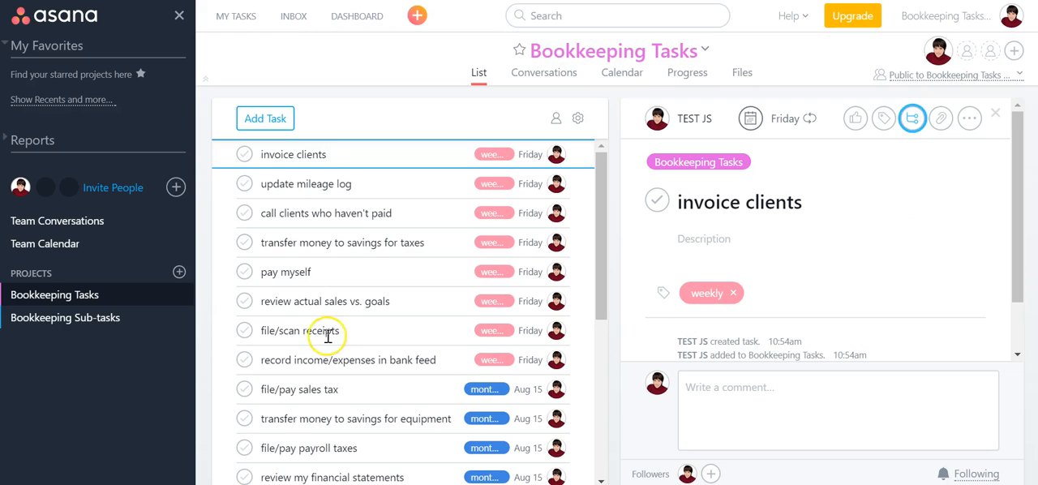
{"action": "mouse_move", "coordinate": [52, 318]}
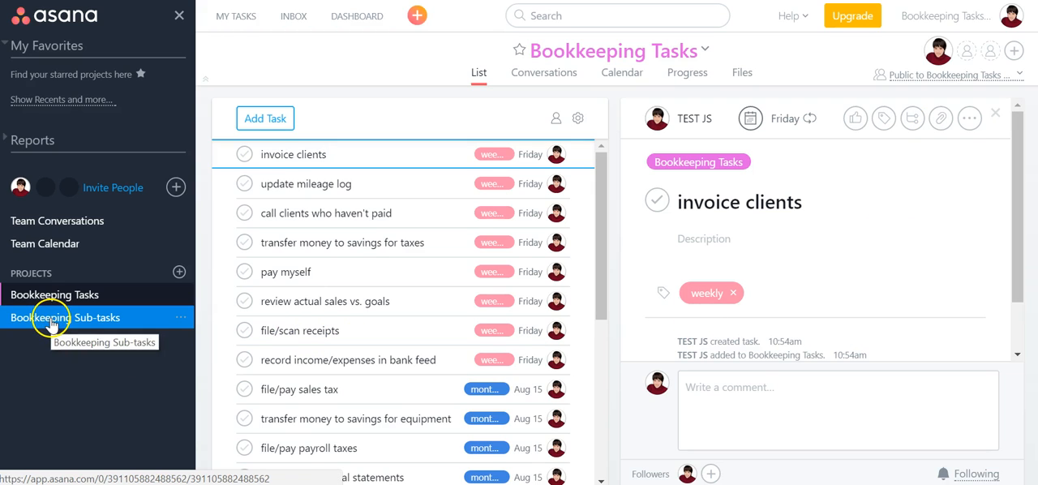
- In Bookkeeping Sub-tasks, review the Weekly bookkeeping tasks parent with subtasks like invoice clients and pay myself!
{"action": "left_click", "coordinate": [65, 318]}
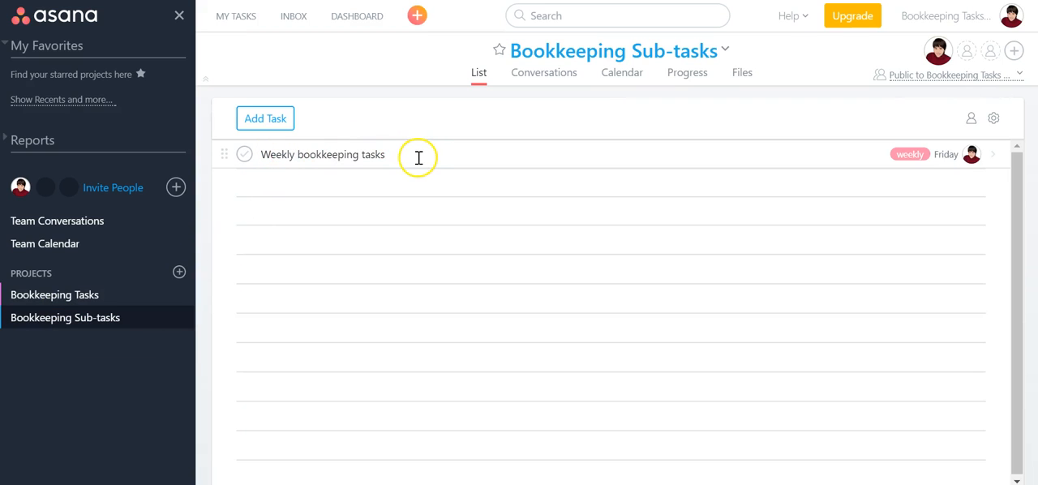
{"action": "left_click", "coordinate": [323, 154]}
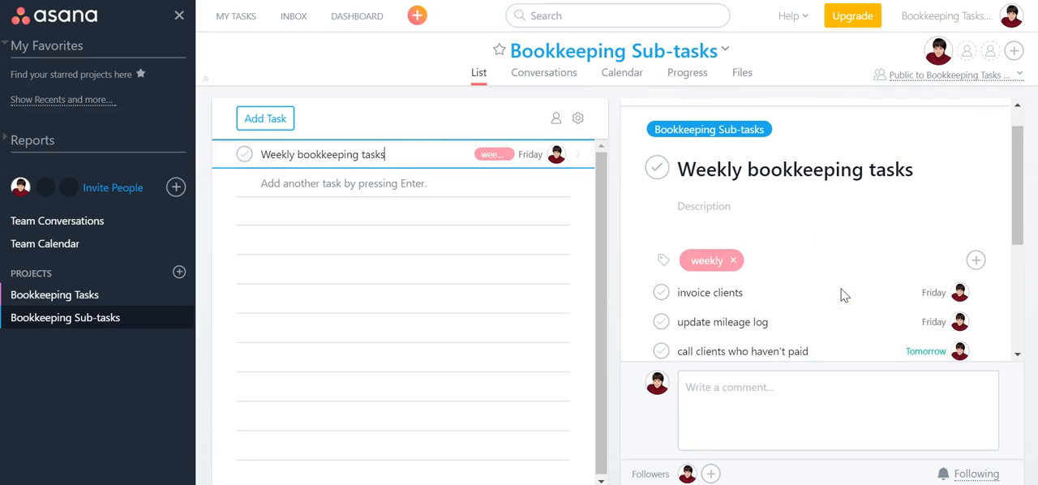
{"action": "scroll", "scroll_direction": "down", "scroll_amount": 3}
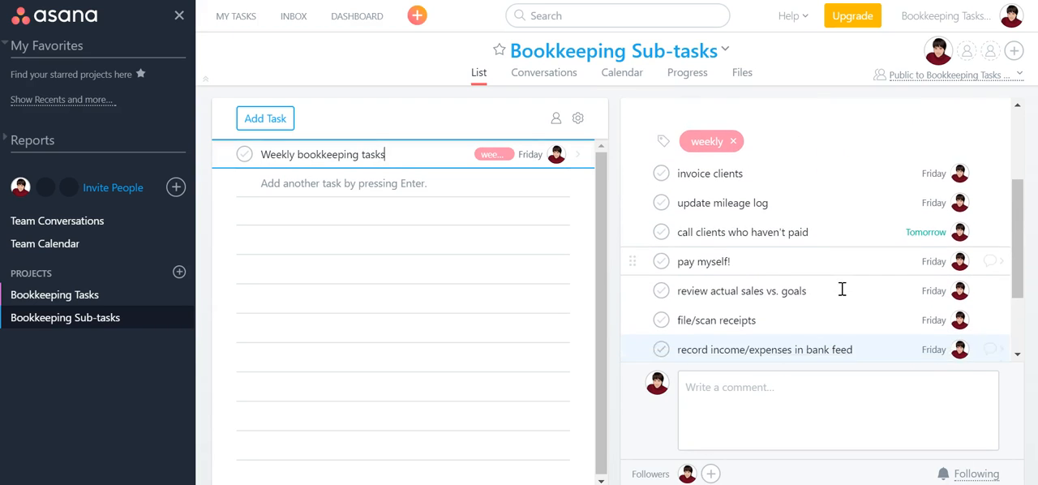
{"action": "scroll", "scroll_direction": "down", "scroll_amount": 3}
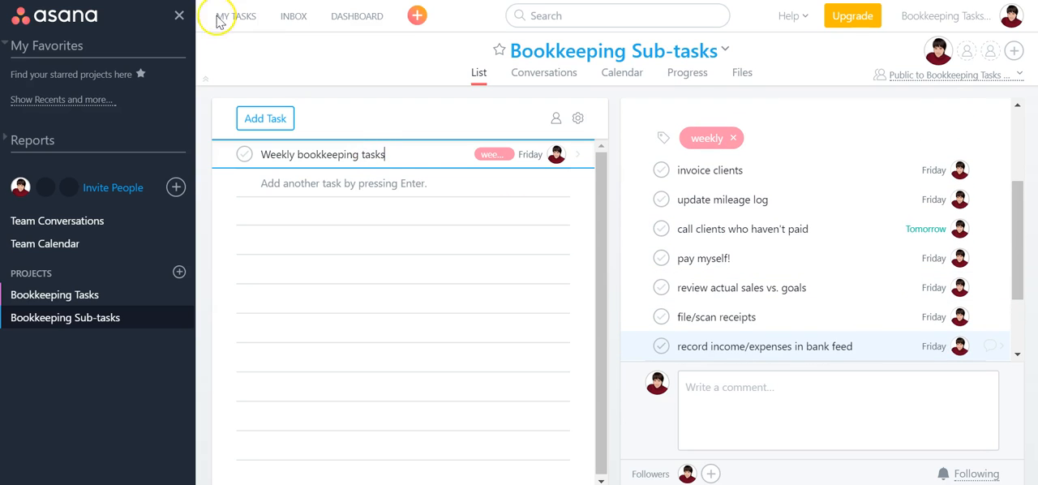
- Review My Tasks, where the weekly subtasks appear alongside tagged annual and quarterly tasks
{"action": "left_click", "coordinate": [233, 16]}
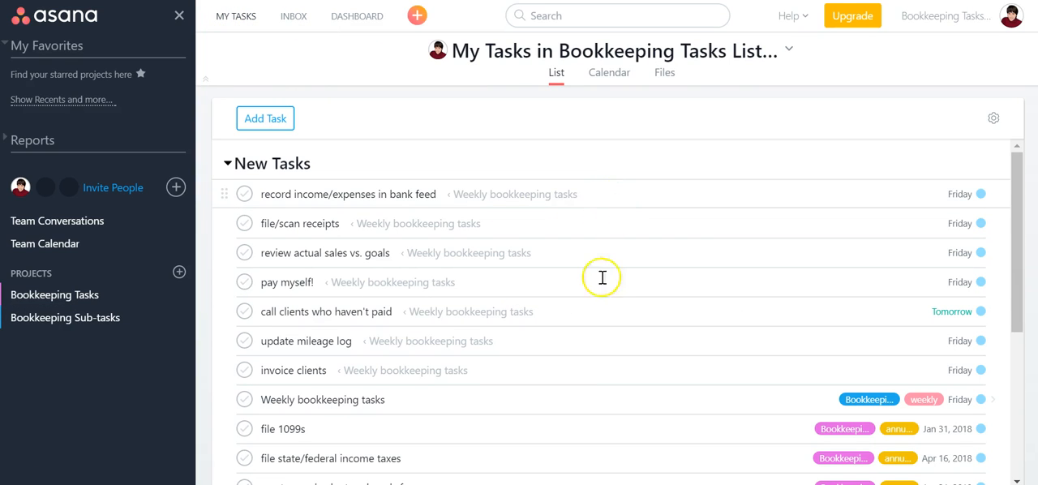
{"action": "mouse_move", "coordinate": [600, 368]}
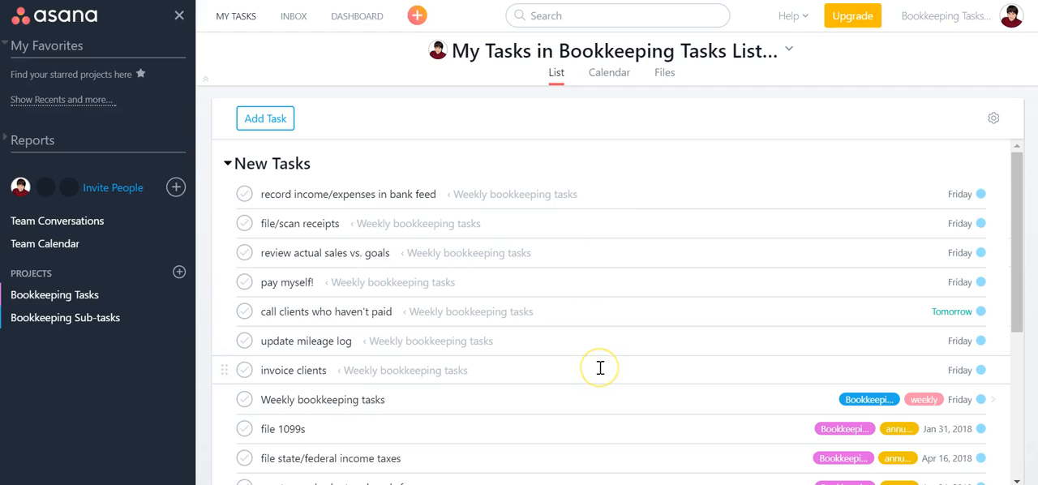
{"action": "mouse_move", "coordinate": [464, 195]}
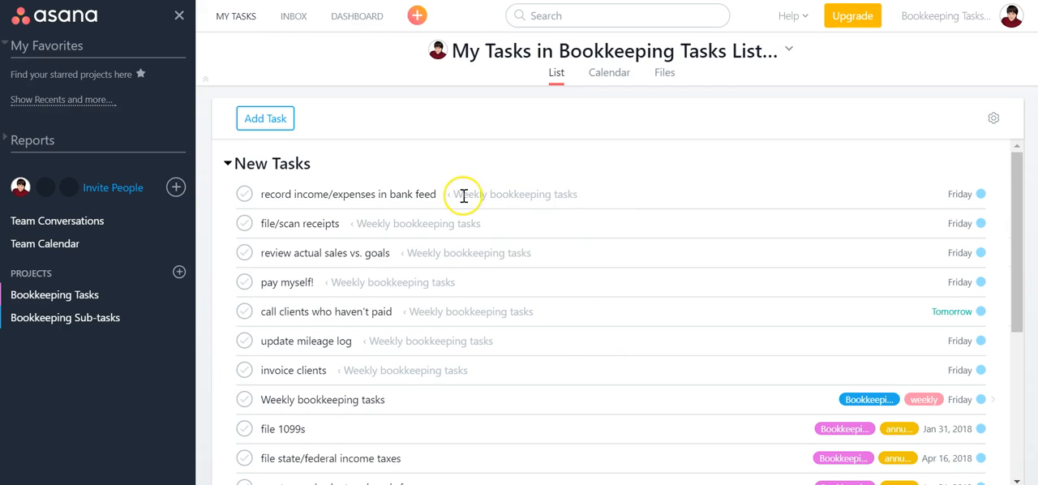
{"action": "mouse_move", "coordinate": [555, 195]}
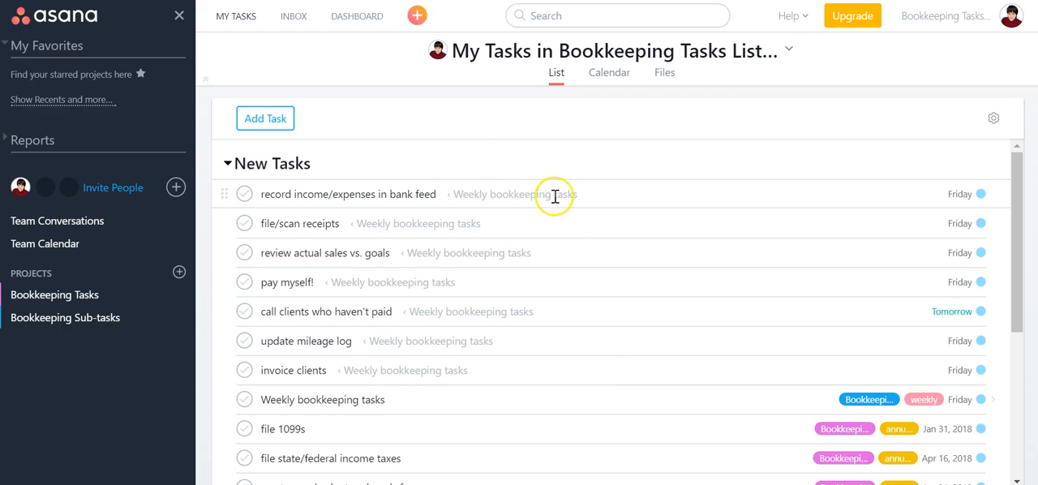
{"action": "mouse_move", "coordinate": [788, 399]}
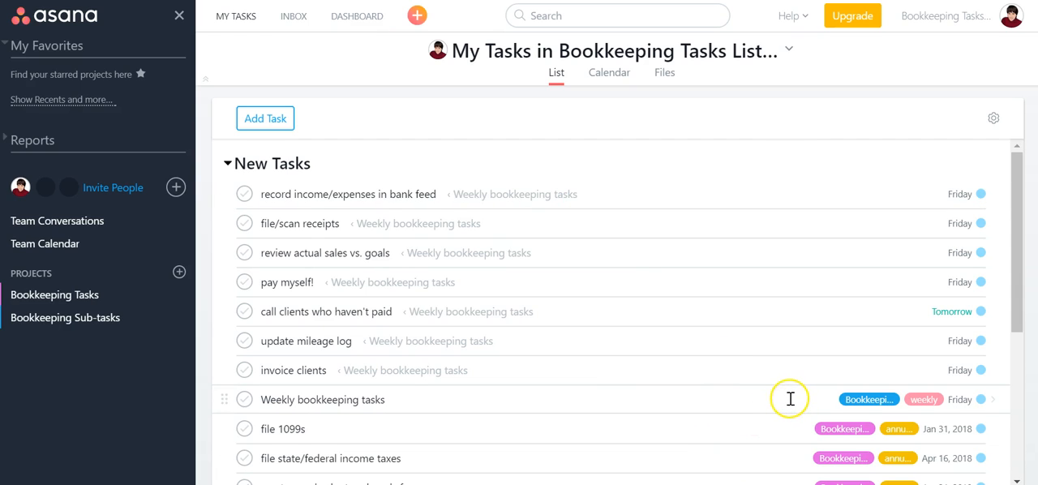
{"action": "mouse_move", "coordinate": [791, 399]}
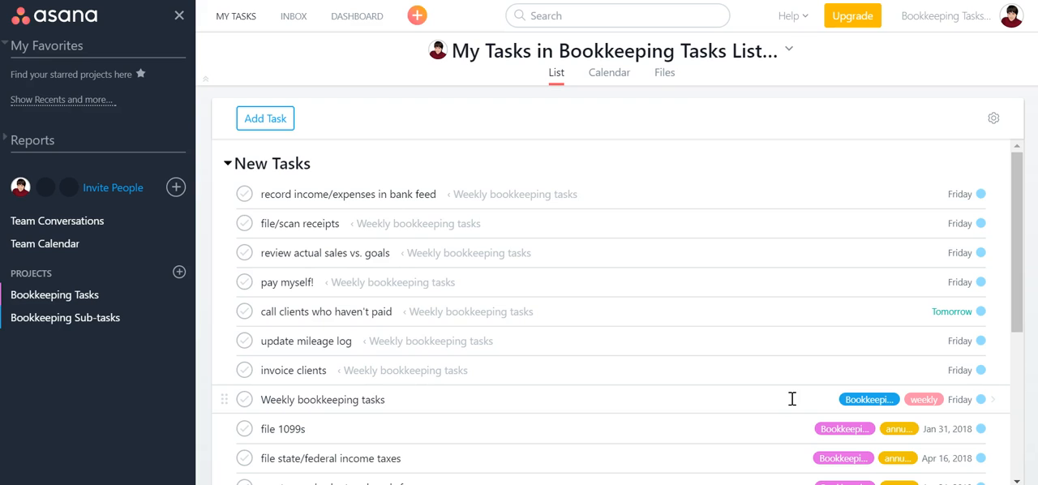
{"action": "scroll", "scroll_direction": "down", "scroll_amount": 3}
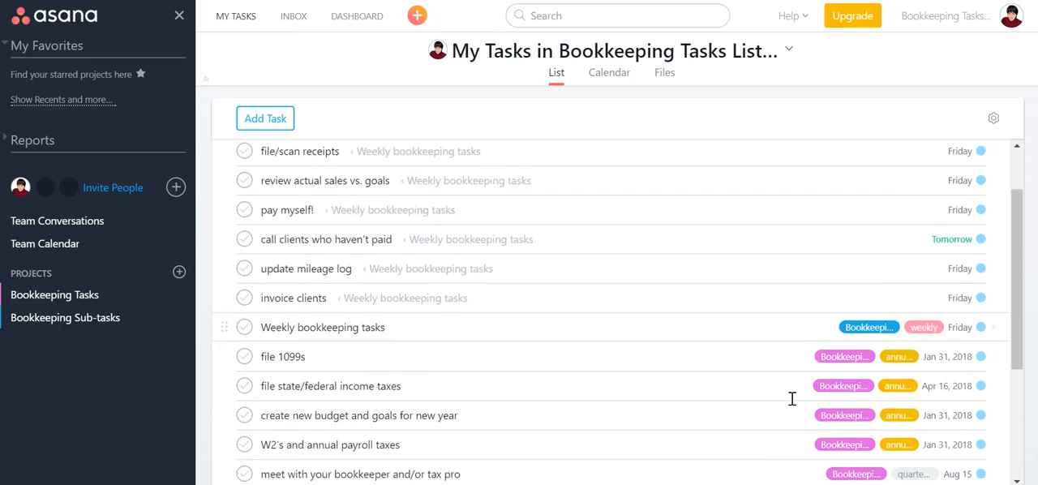
{"action": "scroll", "scroll_direction": "down", "scroll_amount": 3}
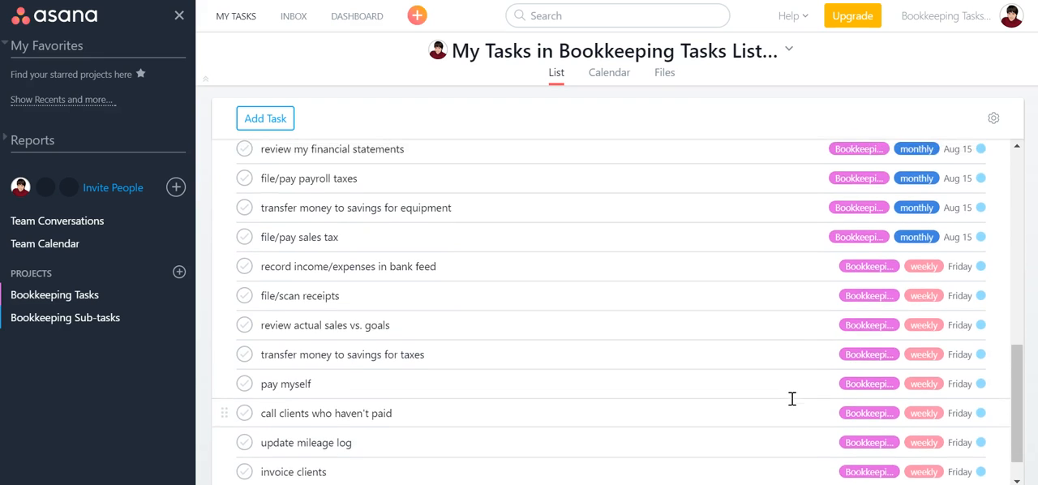
{"action": "scroll", "scroll_direction": "down", "scroll_amount": 3}
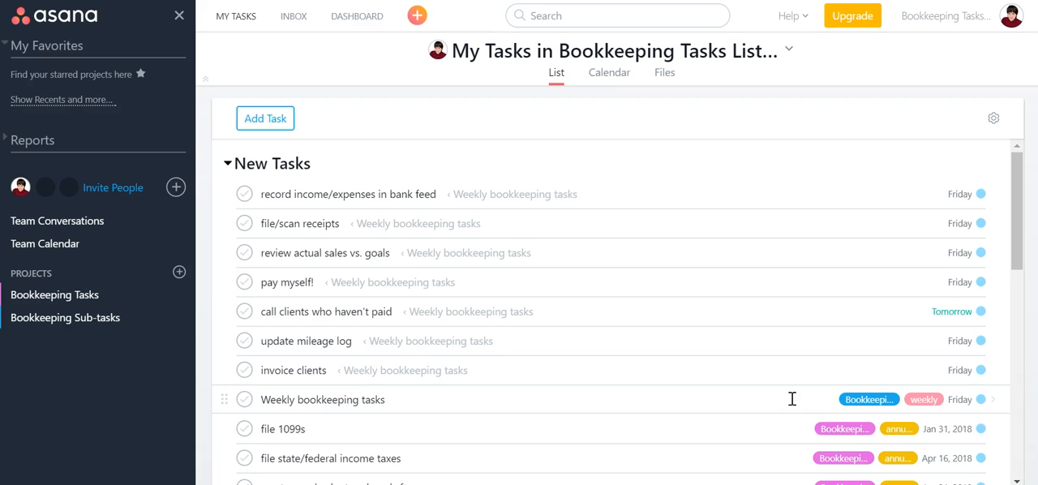
{"action": "scroll", "scroll_direction": "down", "scroll_amount": 3}
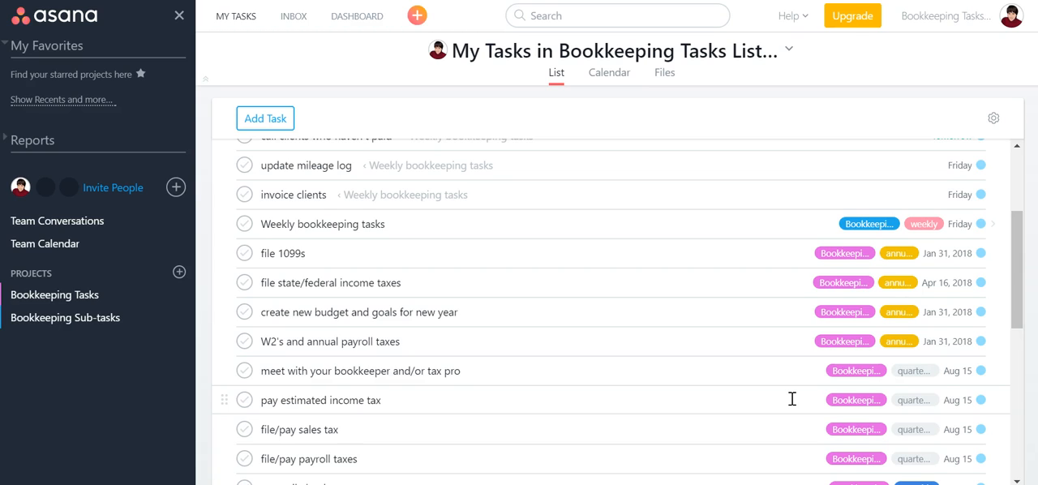
{"action": "scroll", "scroll_direction": "down", "scroll_amount": 3}
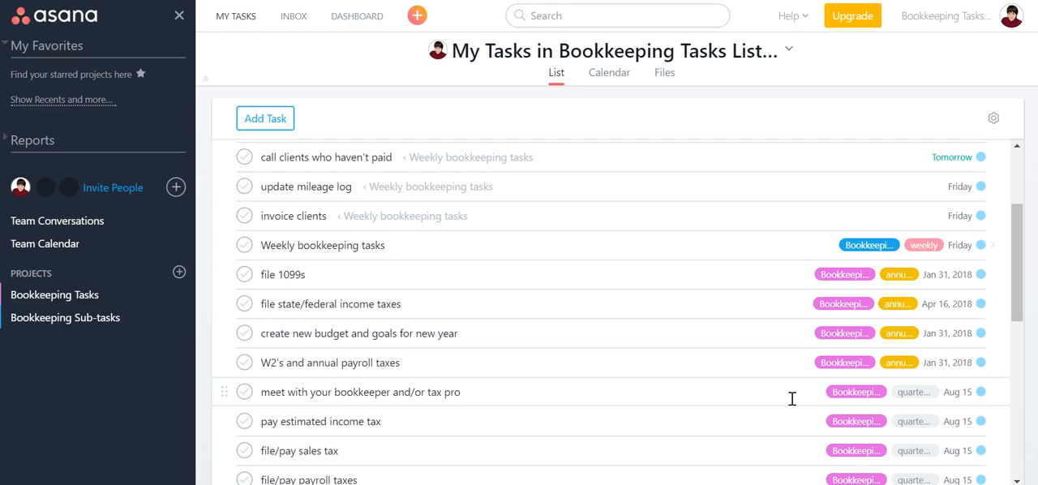
{"action": "mouse_move", "coordinate": [355, 110]}
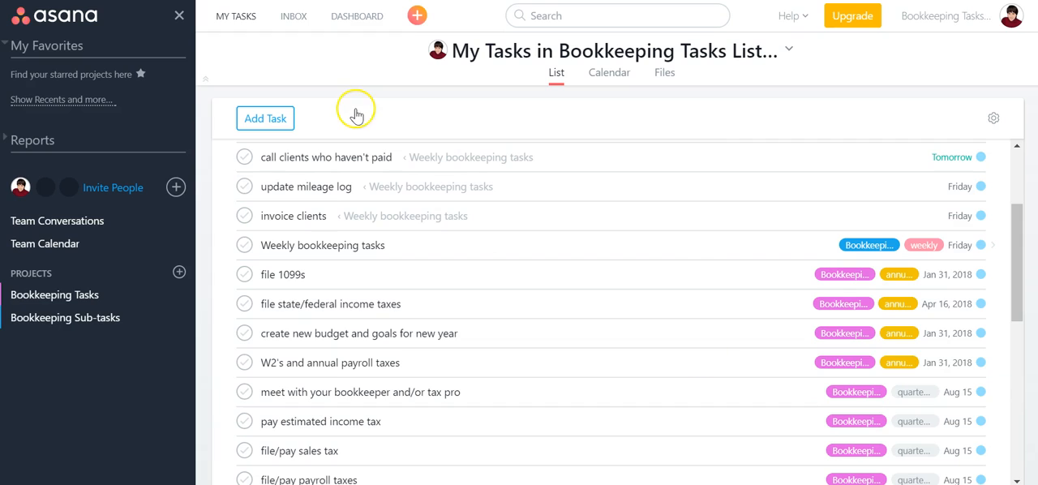